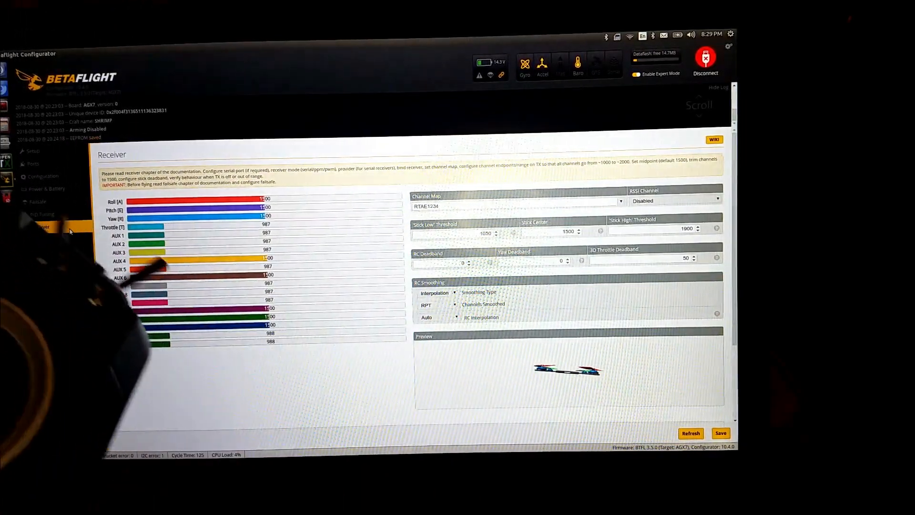
Step: Select the empty model slot 05 in the radio's model list
left_click(41, 227)
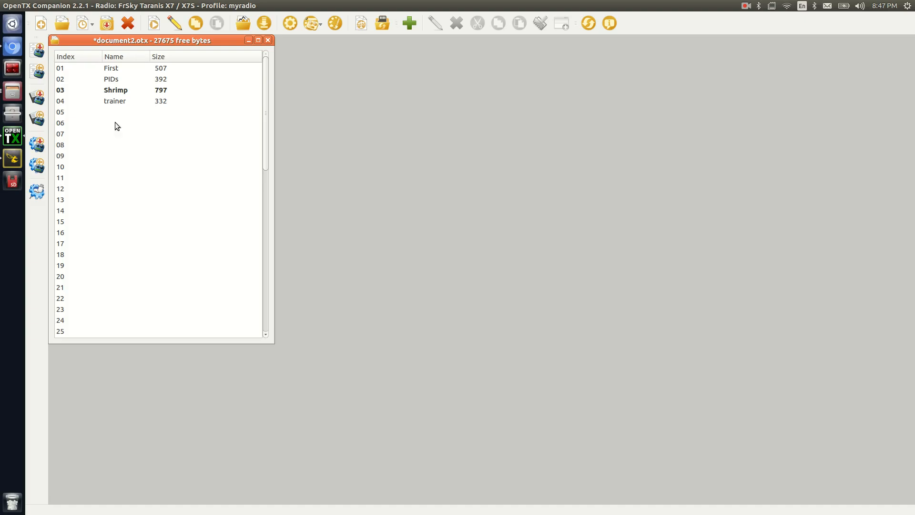
mouse_move(98, 123)
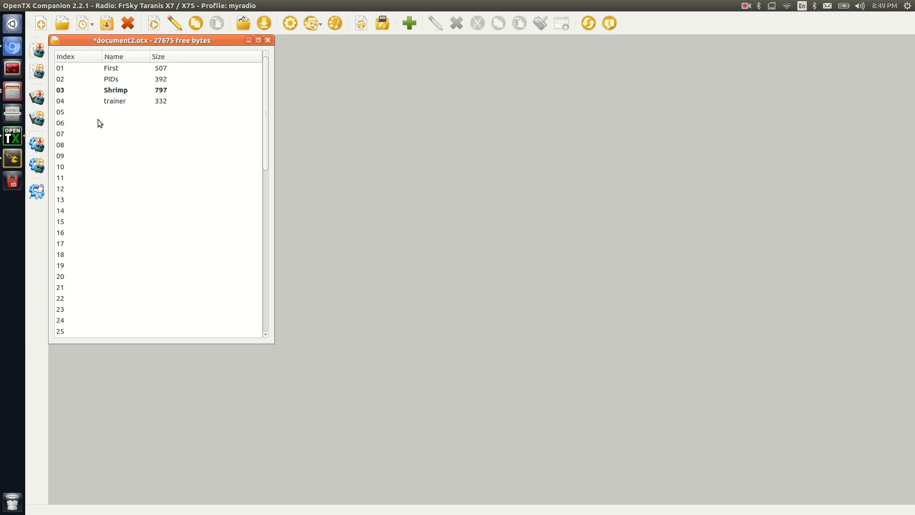
mouse_move(99, 94)
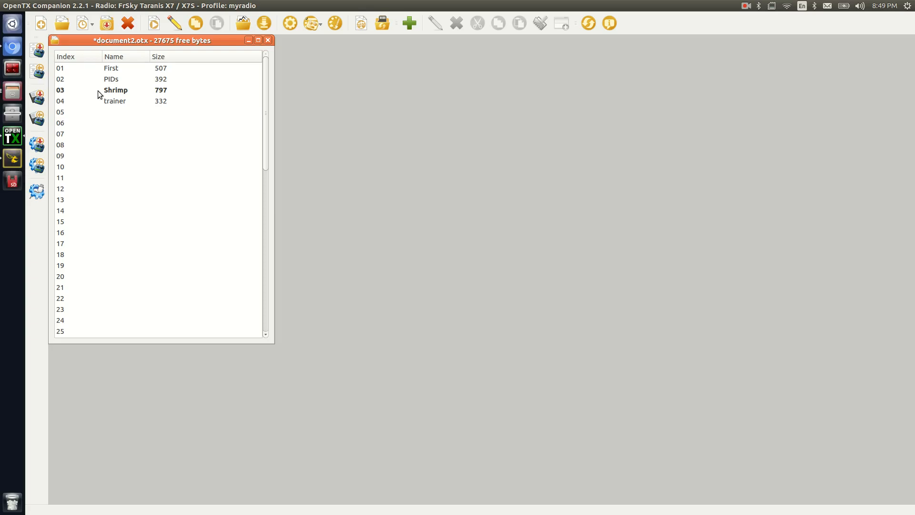
mouse_move(108, 114)
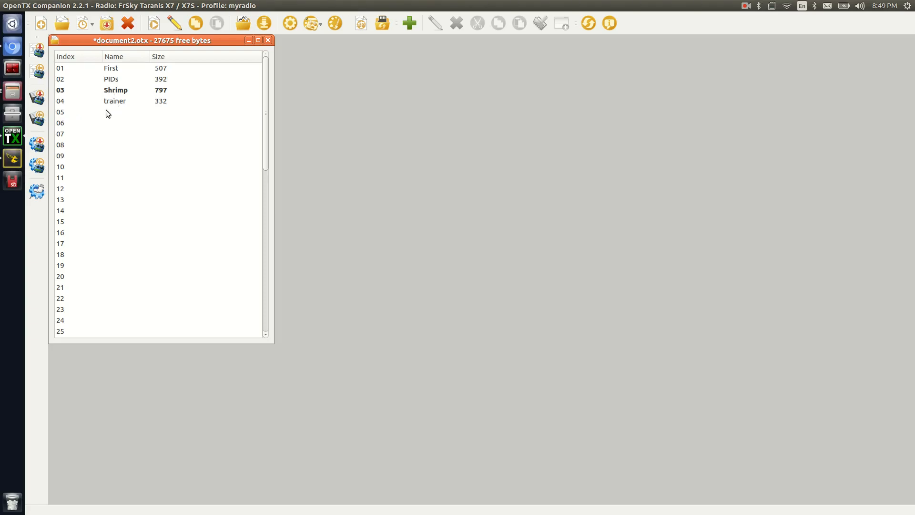
left_click(106, 112)
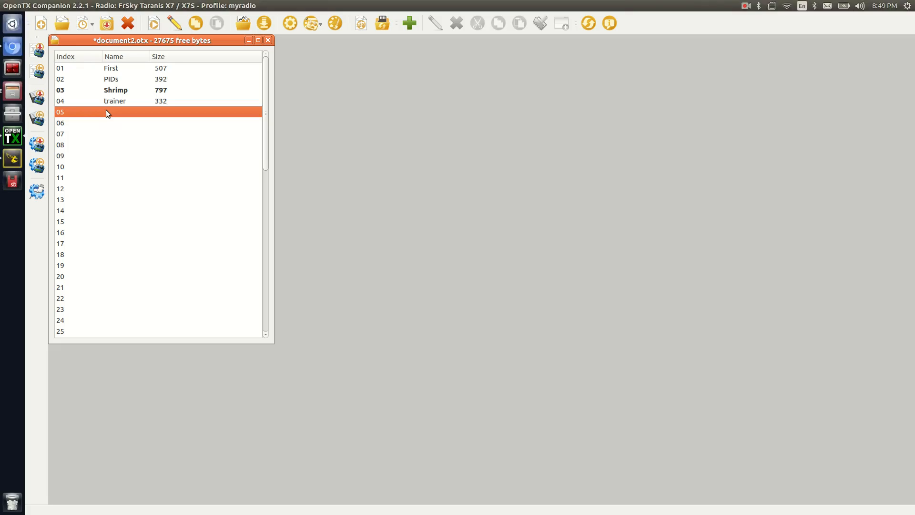
Step: Create default model MODEL05 in slot 05 through the wizard and open its editor
double_click(116, 112)
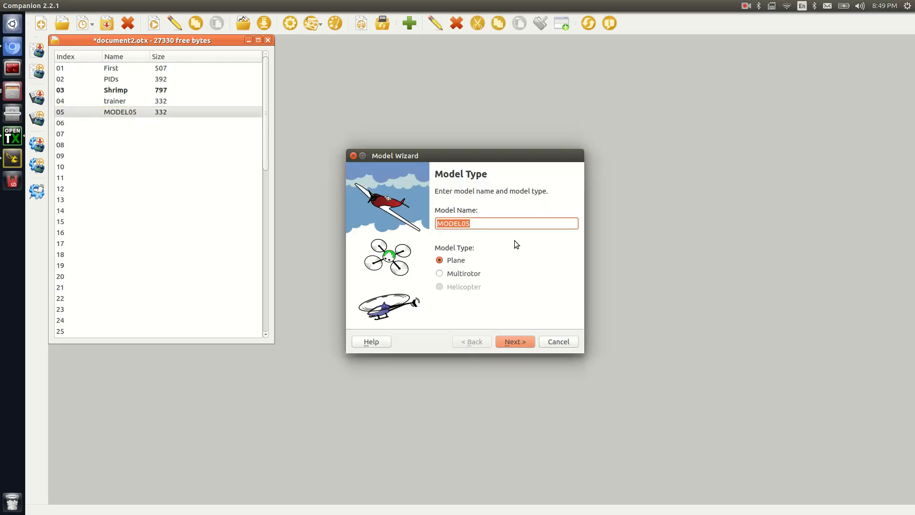
left_click(514, 341)
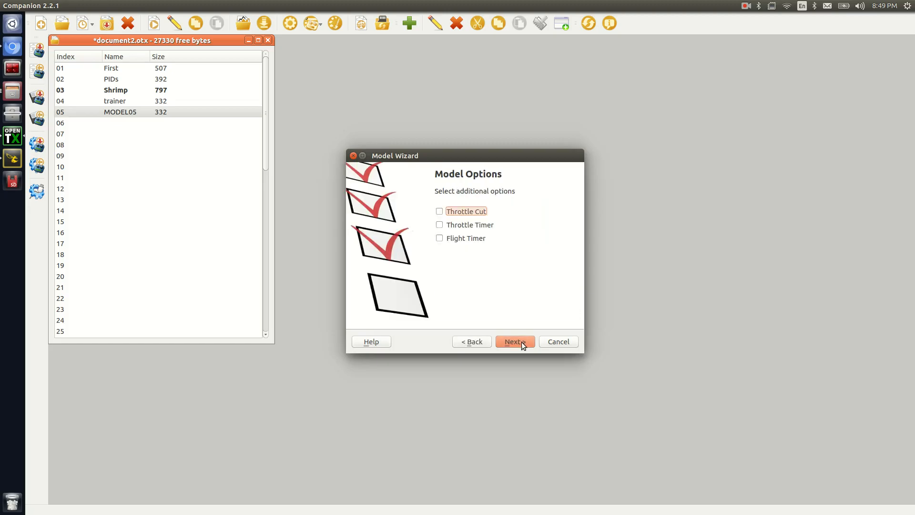
left_click(514, 341)
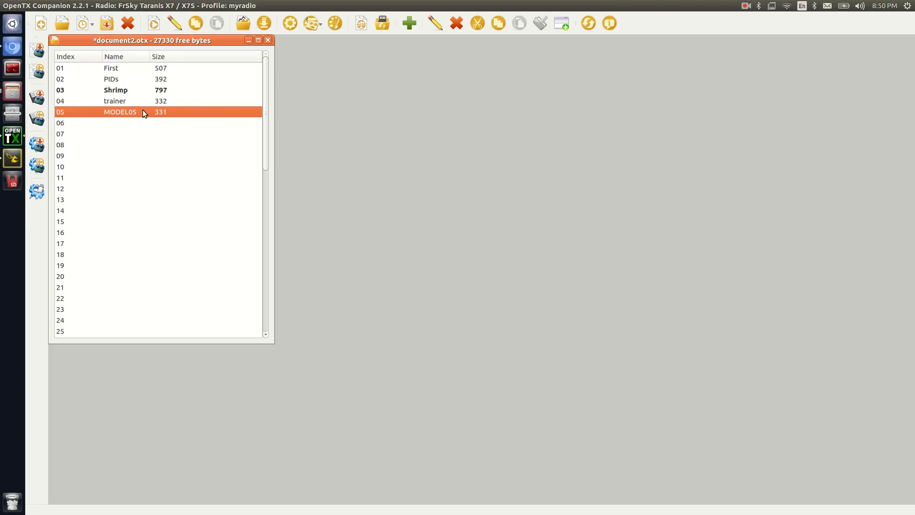
double_click(120, 112)
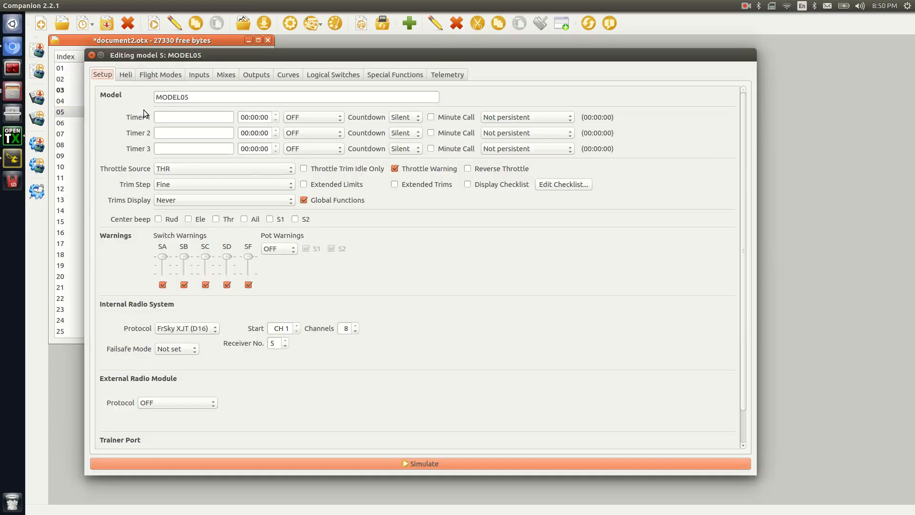
mouse_move(329, 92)
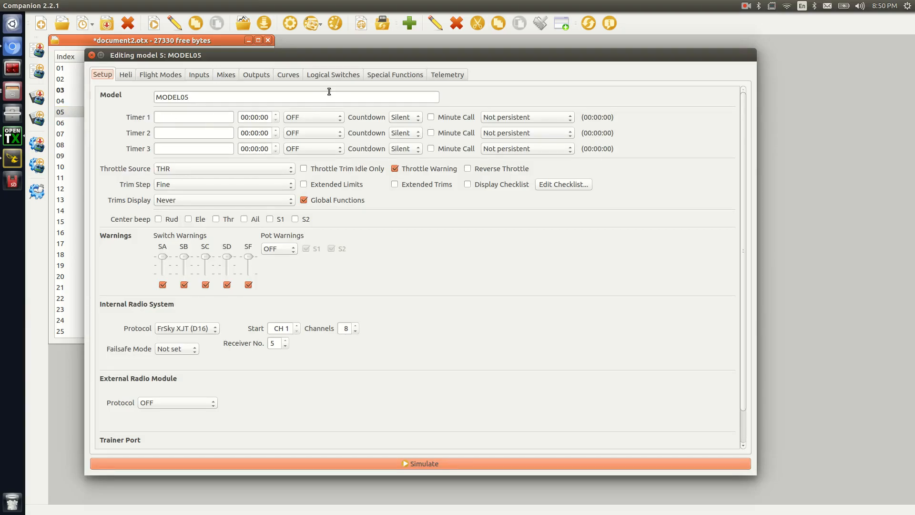
mouse_move(336, 79)
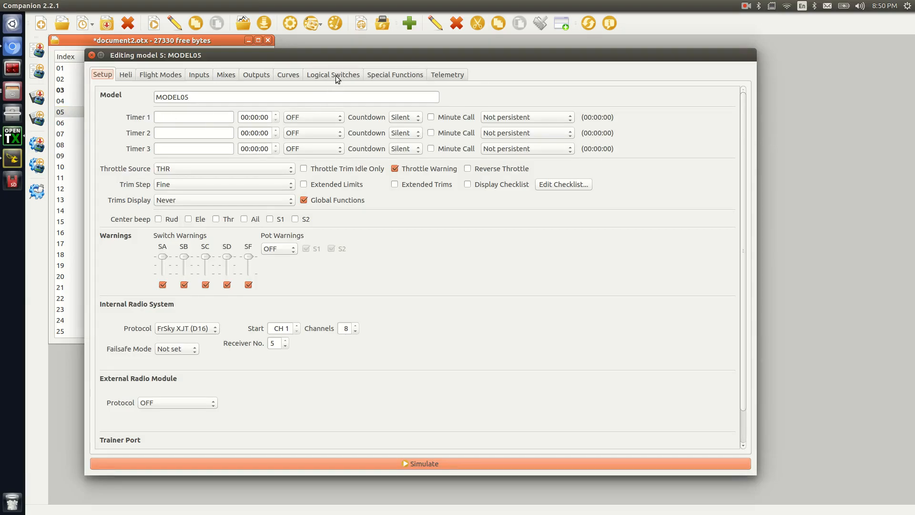
Step: Set logical switches L01, L02 and L03 of MODEL05 to the AND function
left_click(333, 74)
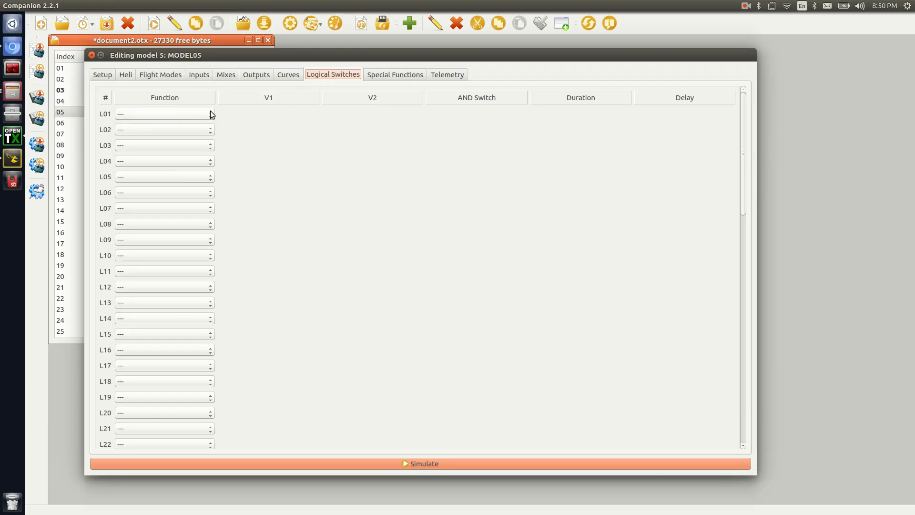
left_click(163, 113)
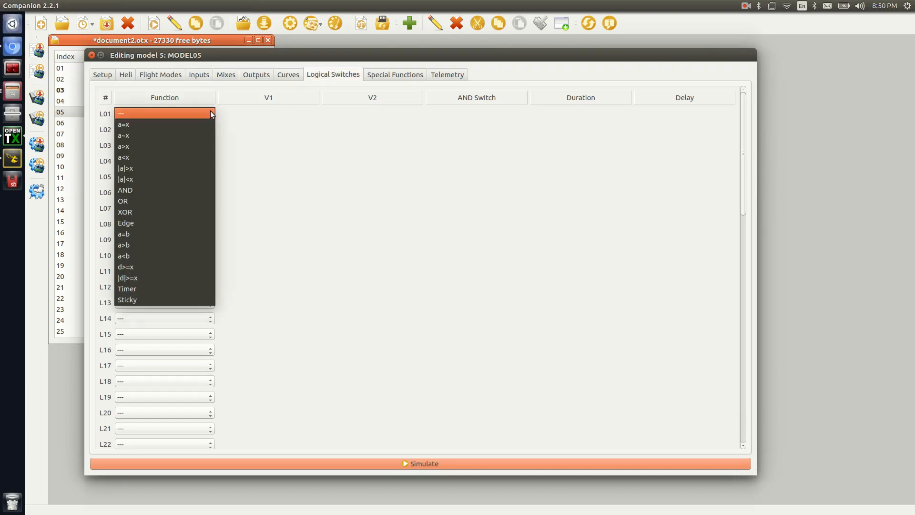
mouse_move(192, 190)
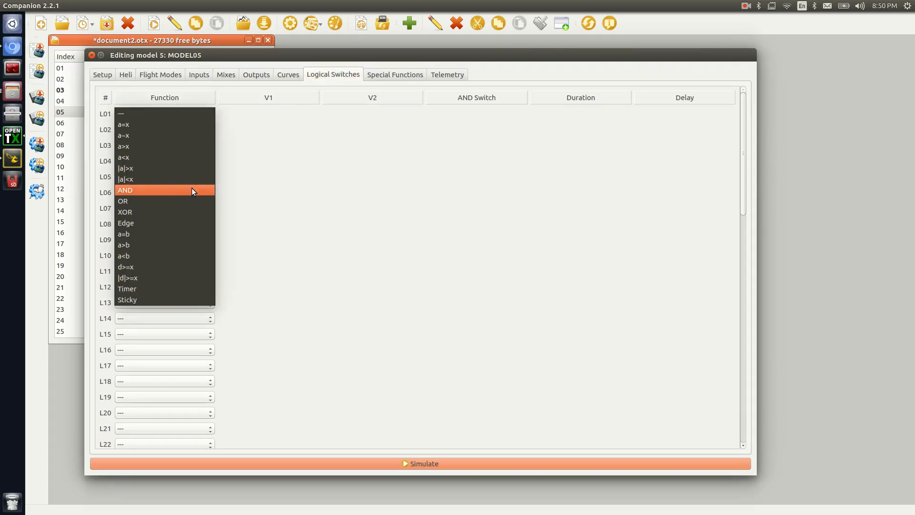
left_click(125, 190)
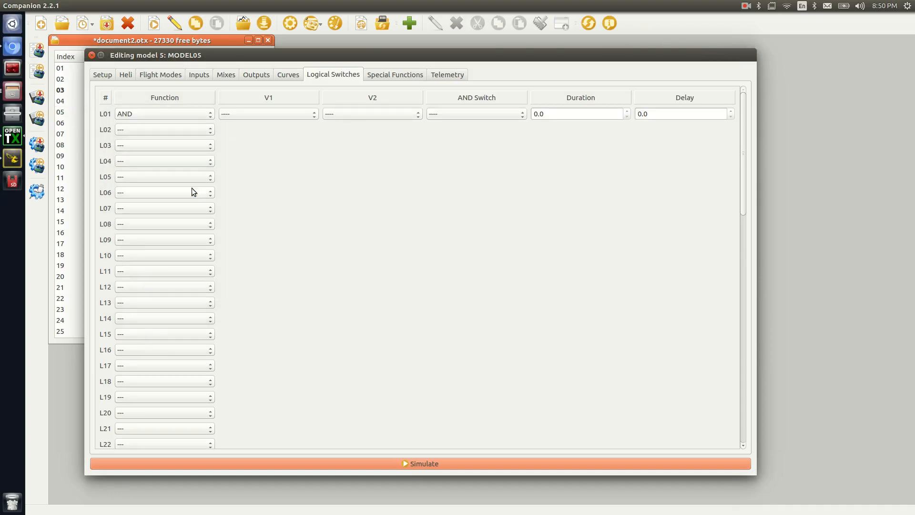
mouse_move(212, 136)
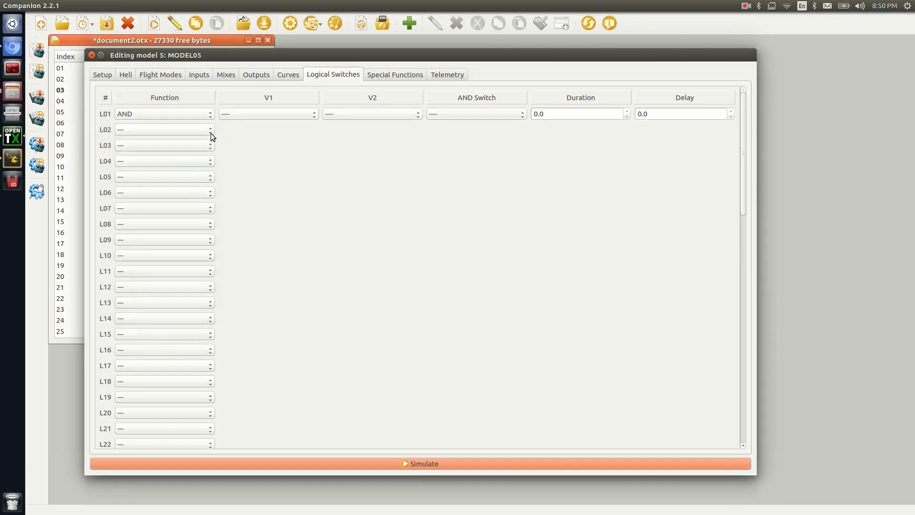
left_click(211, 127)
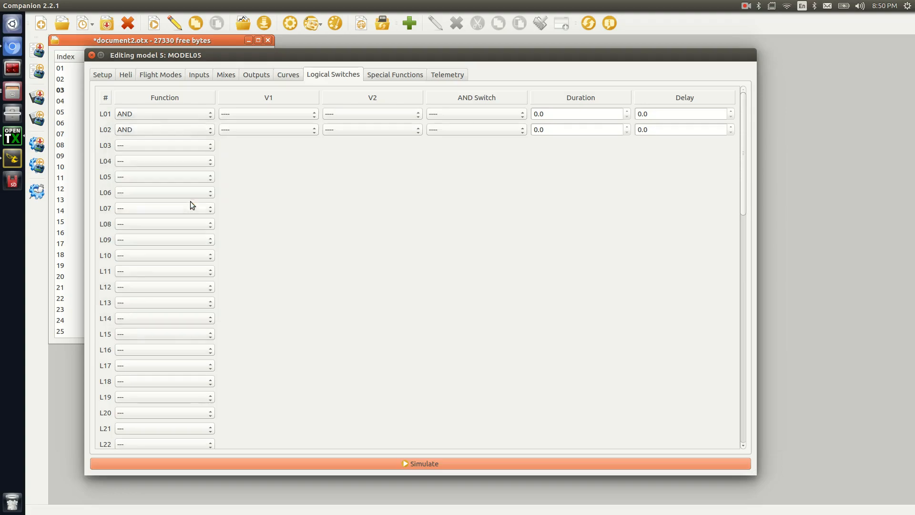
left_click(163, 145)
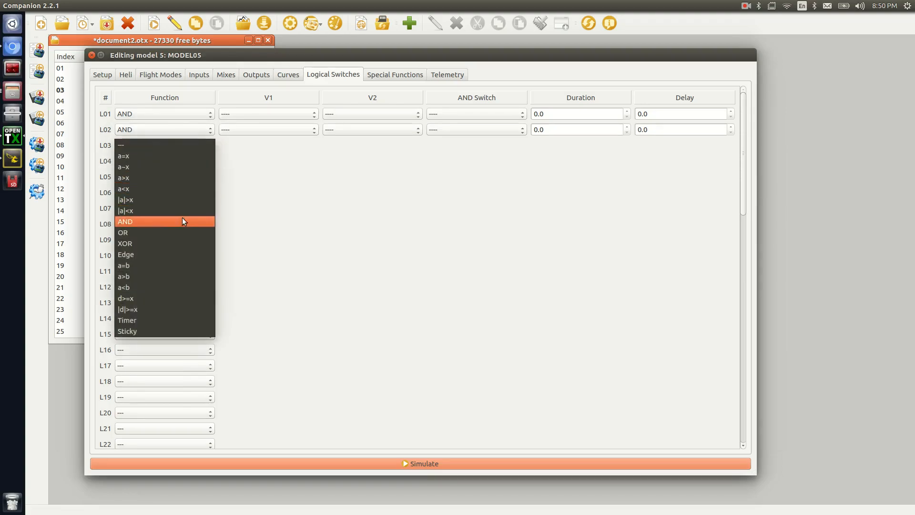
left_click(125, 222)
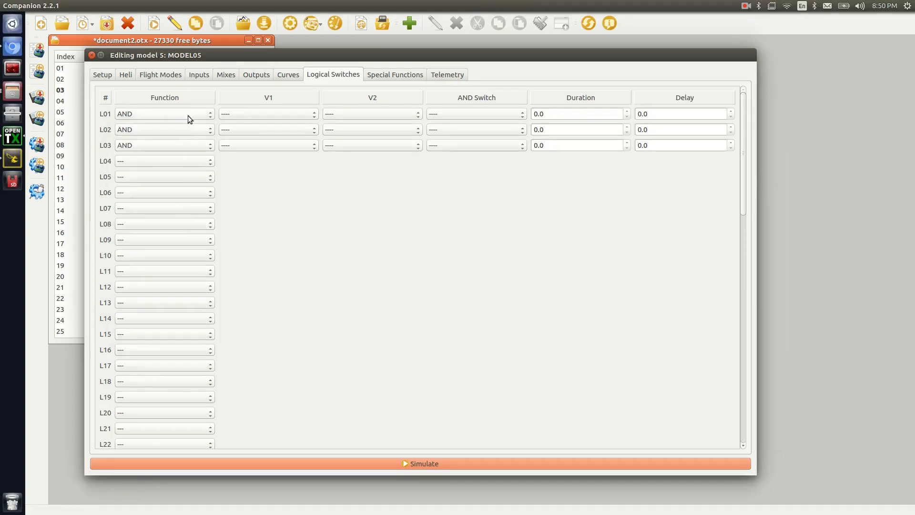
mouse_move(194, 147)
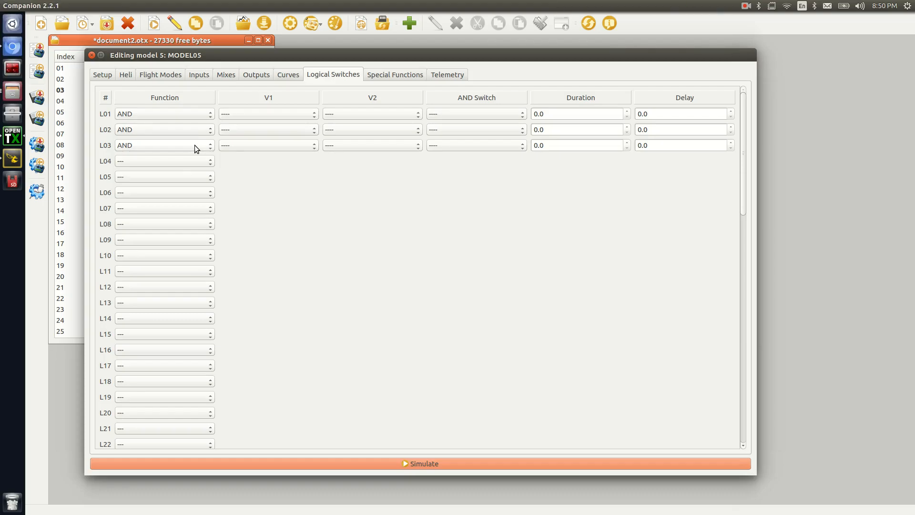
mouse_move(246, 124)
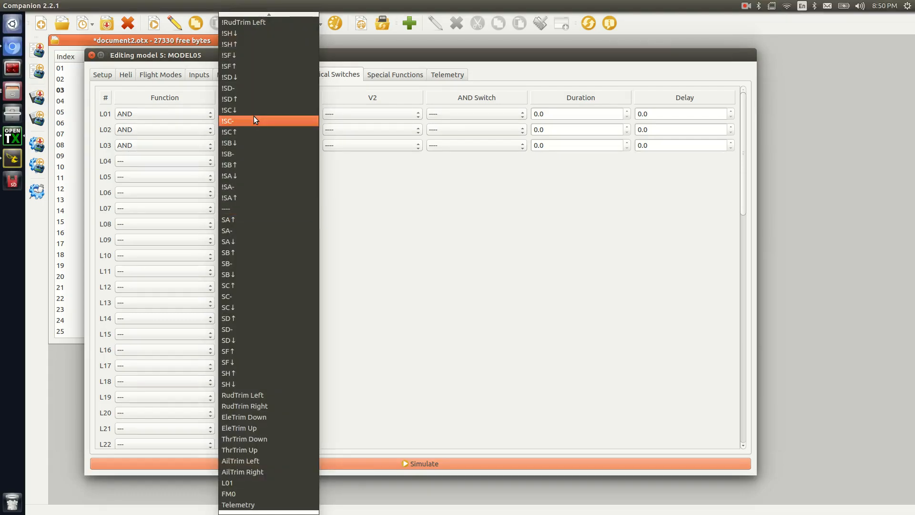
mouse_move(243, 219)
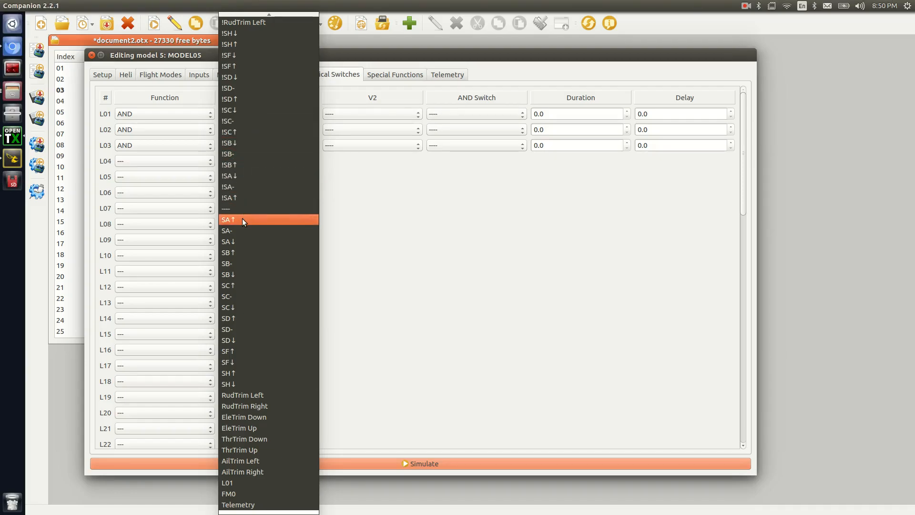
mouse_move(267, 209)
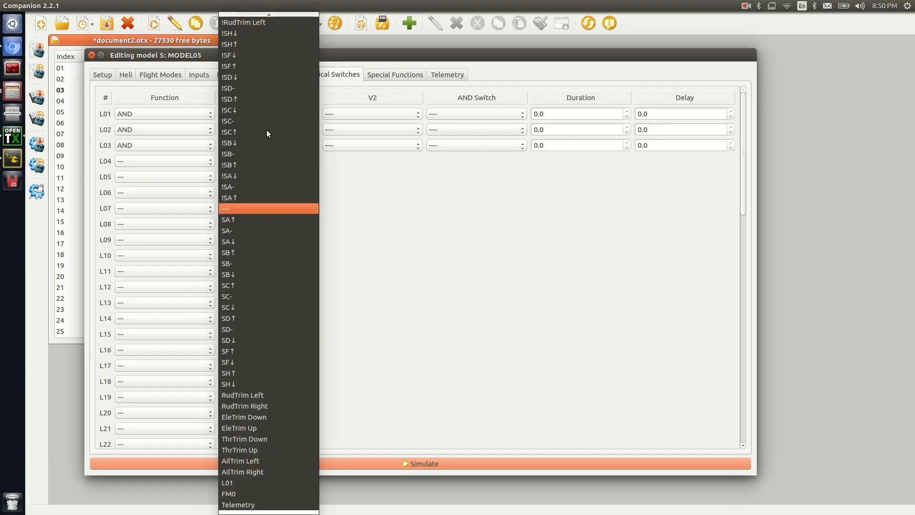
Step: Set L03's first value to SA↓ and give L01–L03 the second value SH↓
left_click(228, 219)
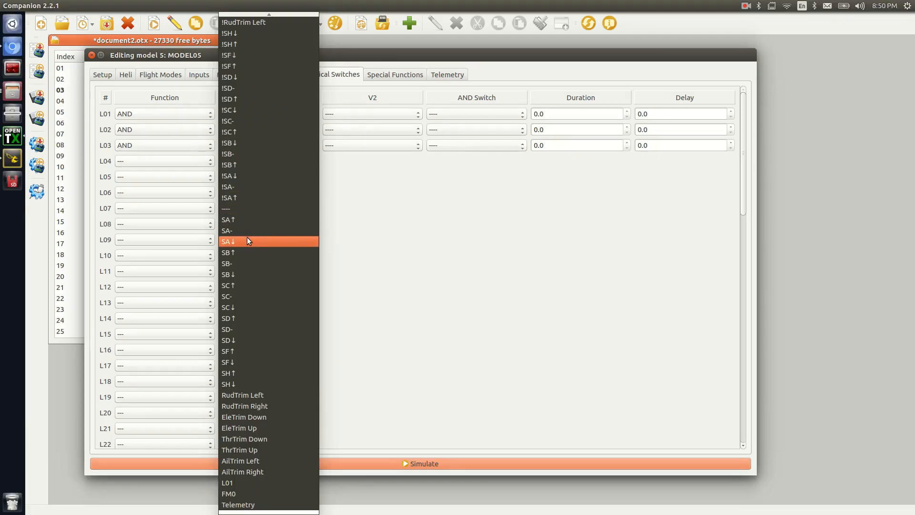
left_click(227, 241)
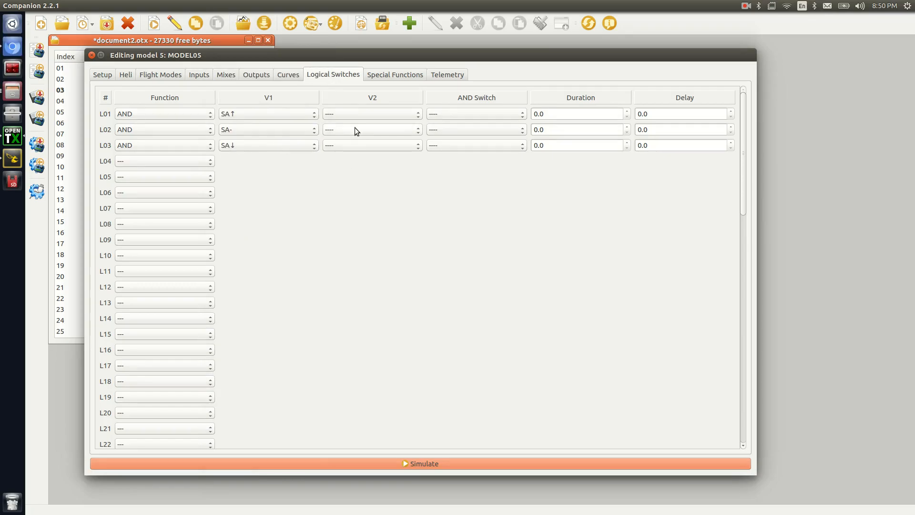
mouse_move(371, 113)
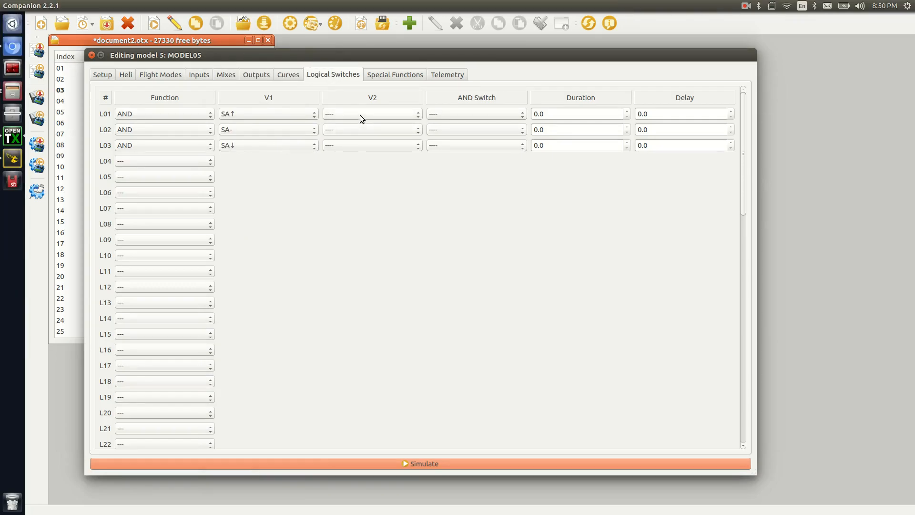
left_click(371, 113)
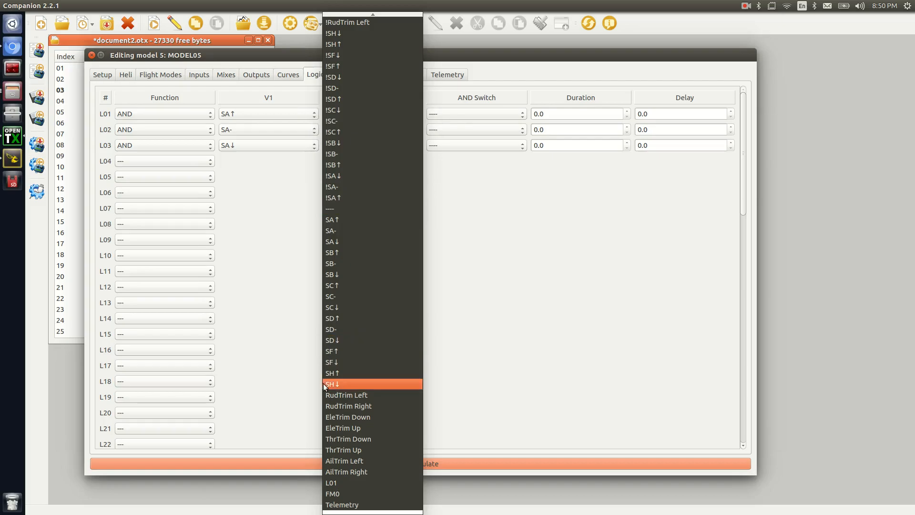
mouse_move(388, 143)
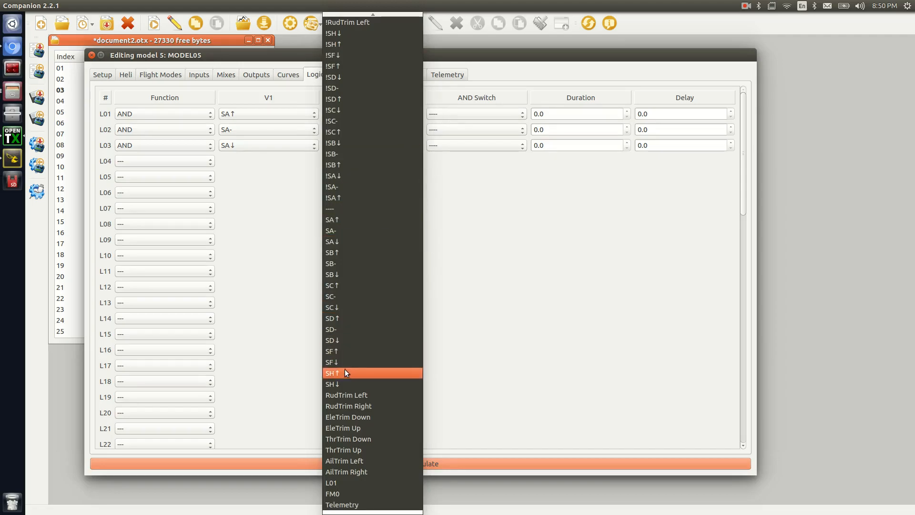
left_click(332, 384)
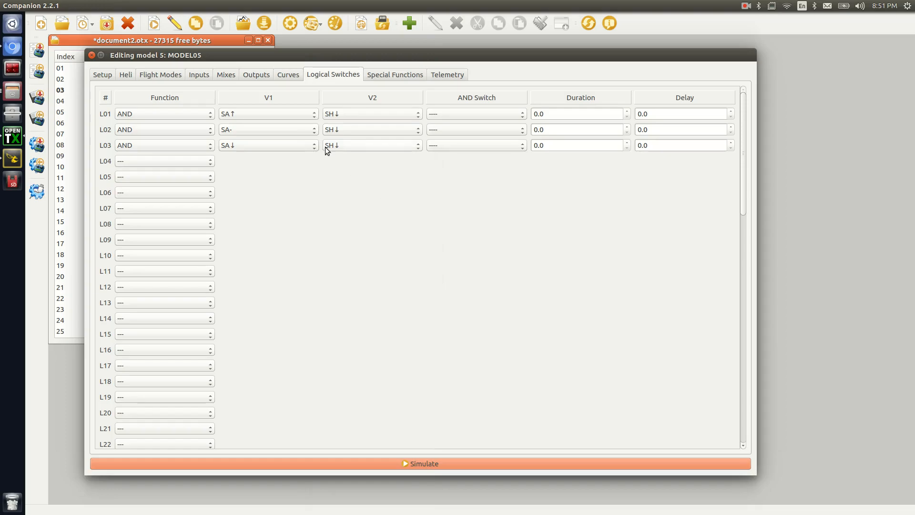
Step: Add mixes sending logical switches L01 and L02 to channels CH5 and CH6 at 100%
left_click(225, 74)
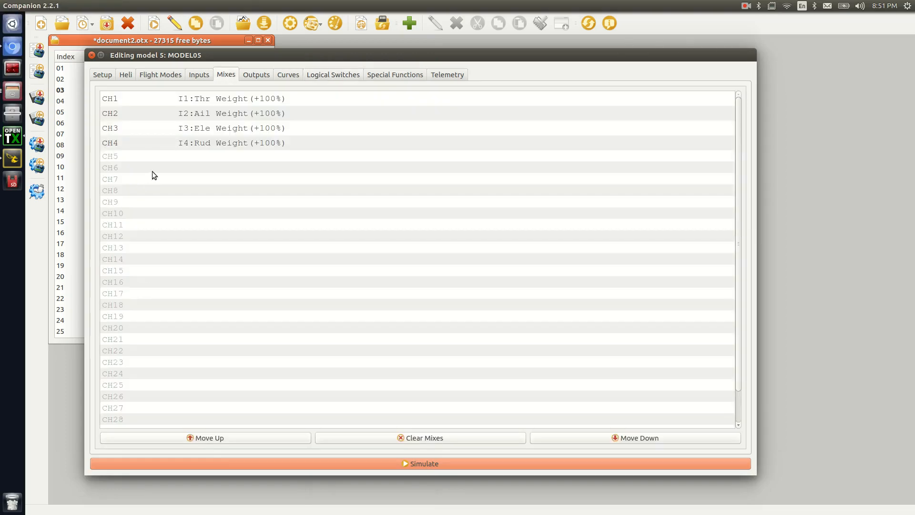
mouse_move(183, 159)
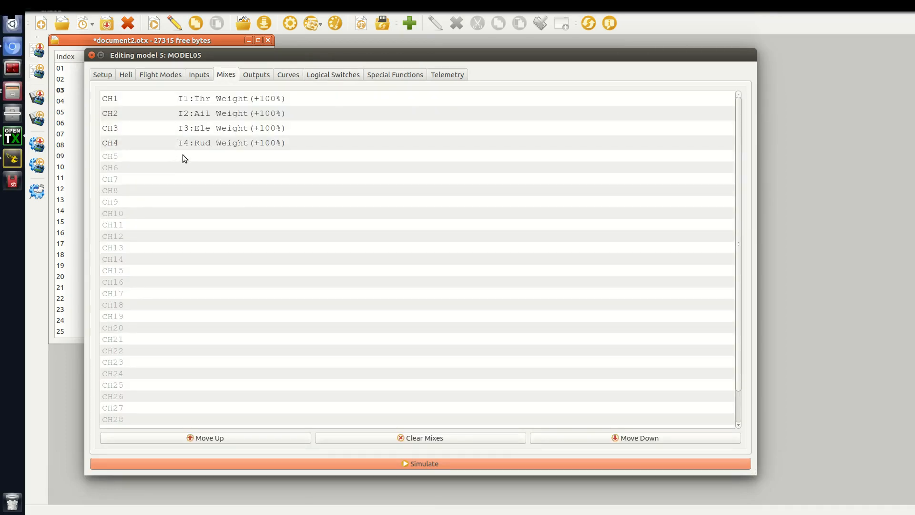
double_click(109, 156)
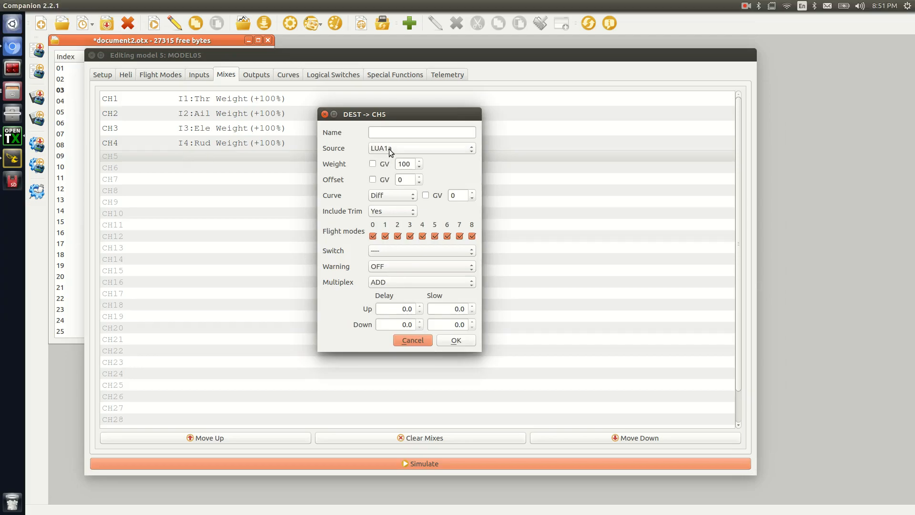
left_click(422, 148)
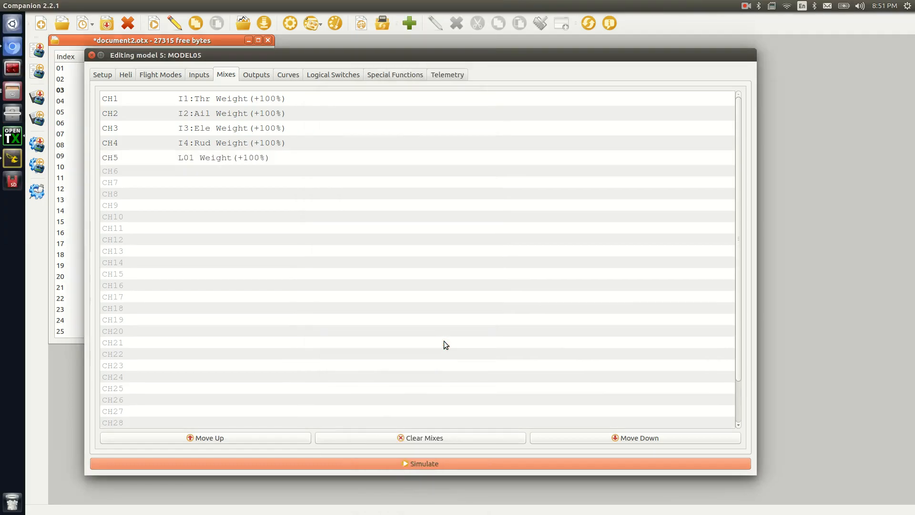
left_click(176, 170)
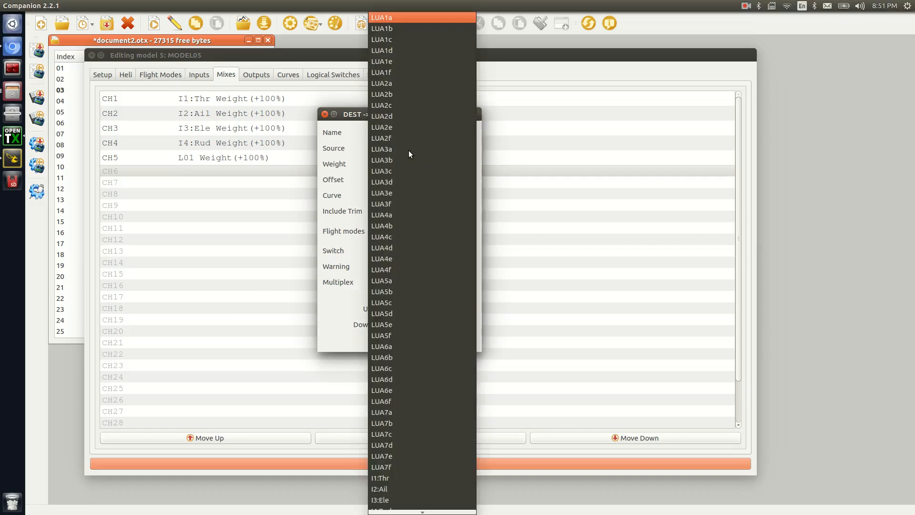
scroll("down", 3)
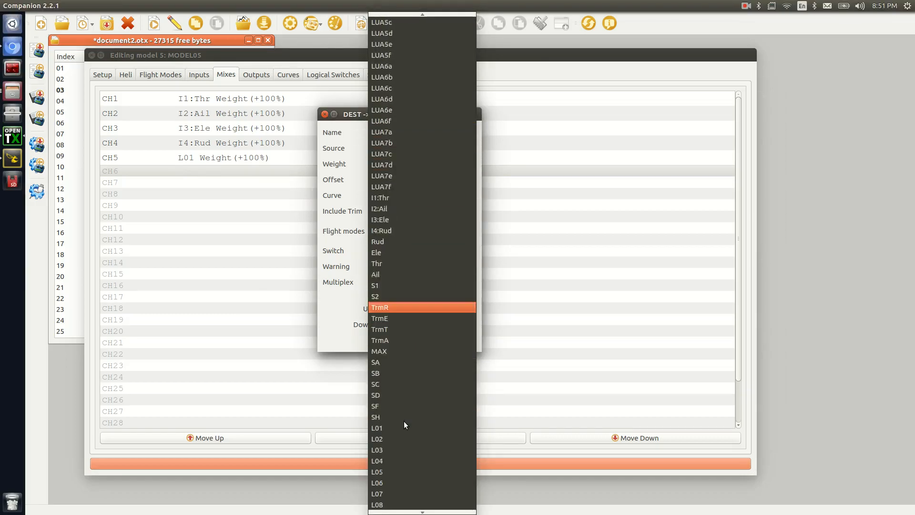
left_click(377, 438)
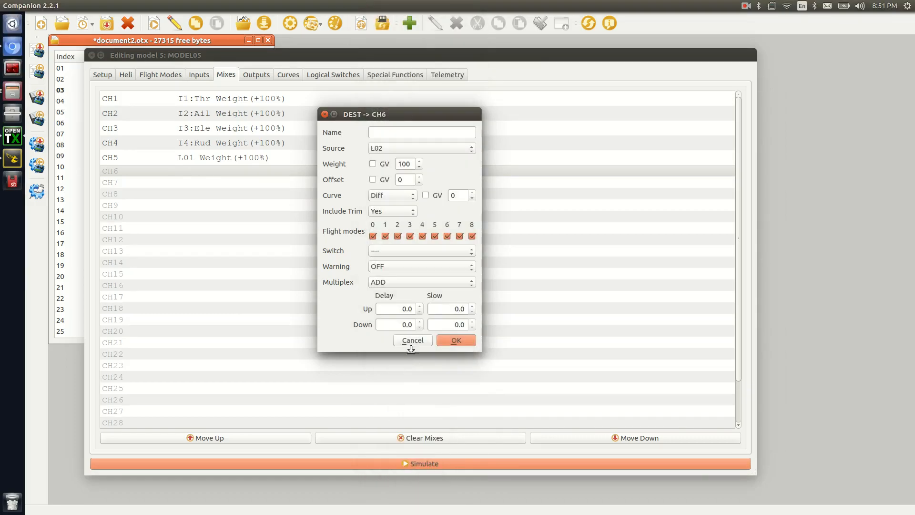
left_click(455, 340)
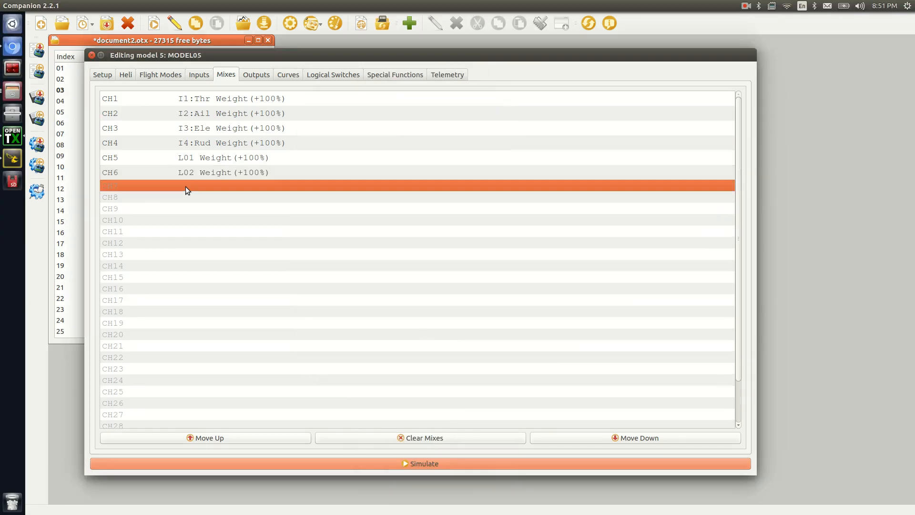
Step: Add a CH7 mix sourced from logical switch L03
double_click(187, 185)
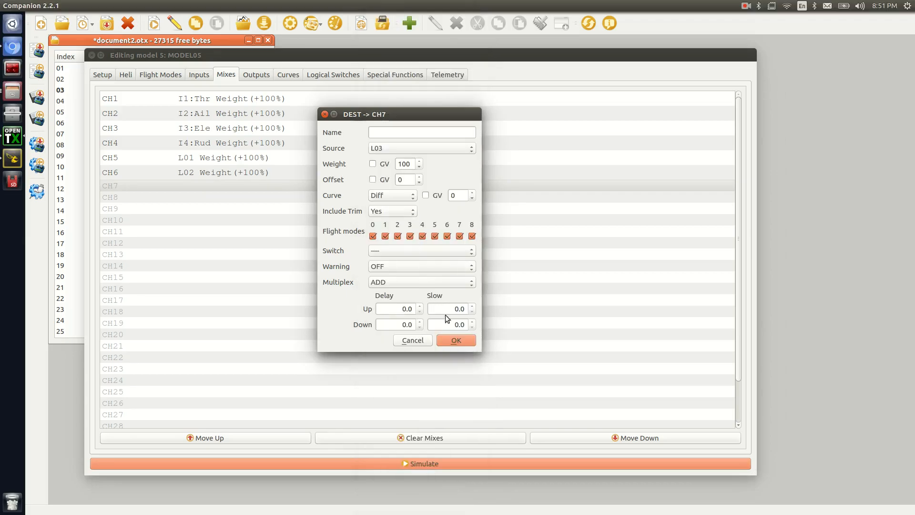
left_click(456, 339)
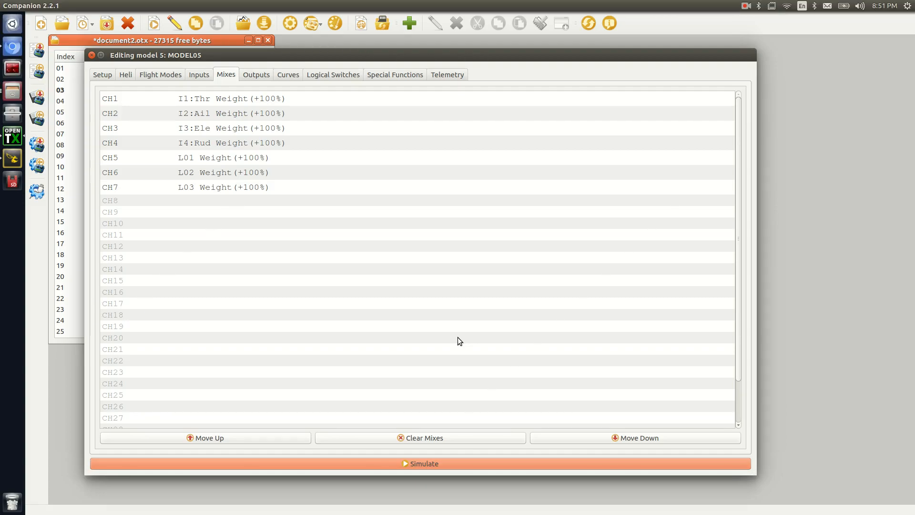
mouse_move(332, 72)
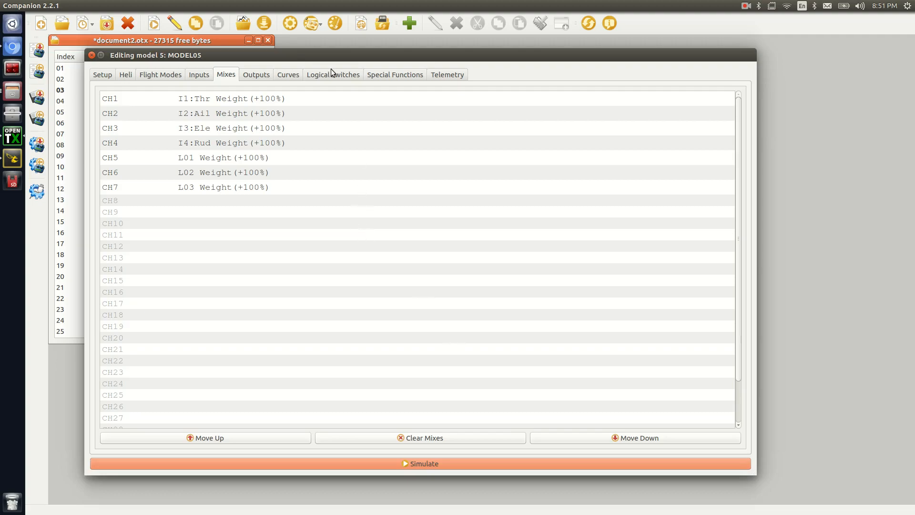
mouse_move(157, 154)
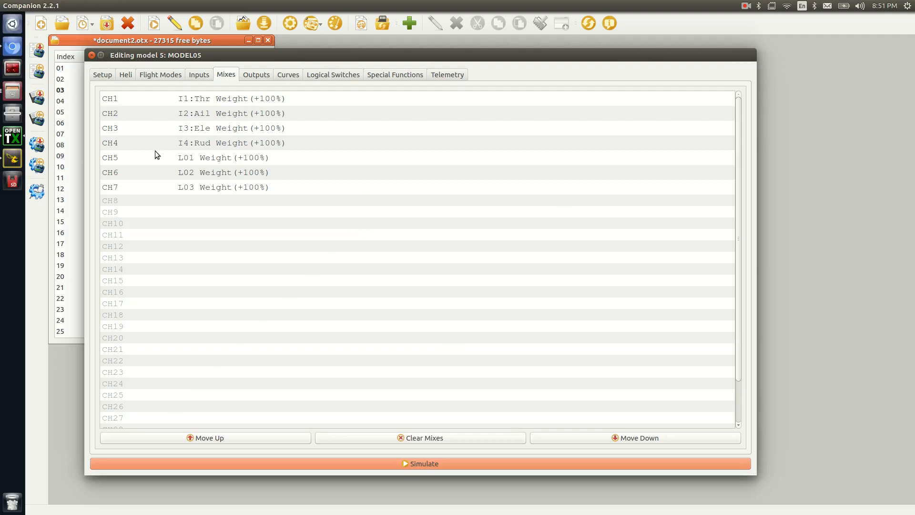
mouse_move(172, 193)
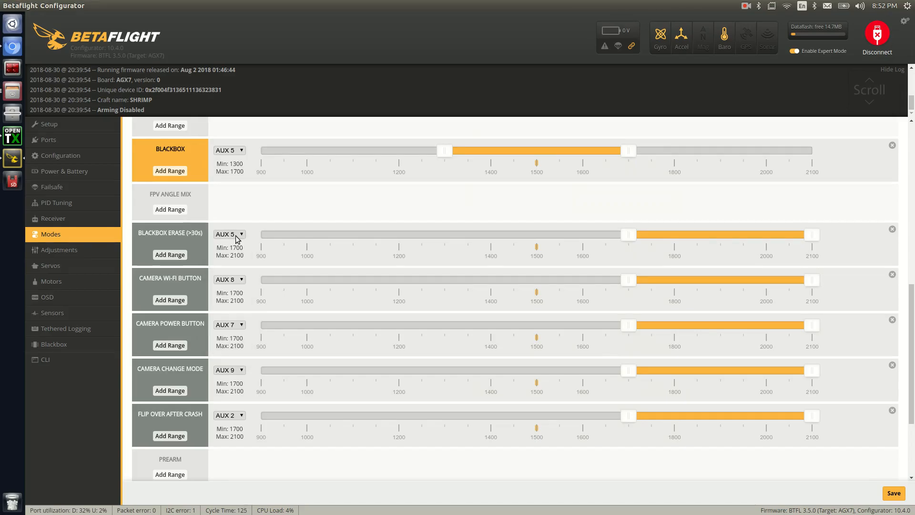
scroll("up", 3)
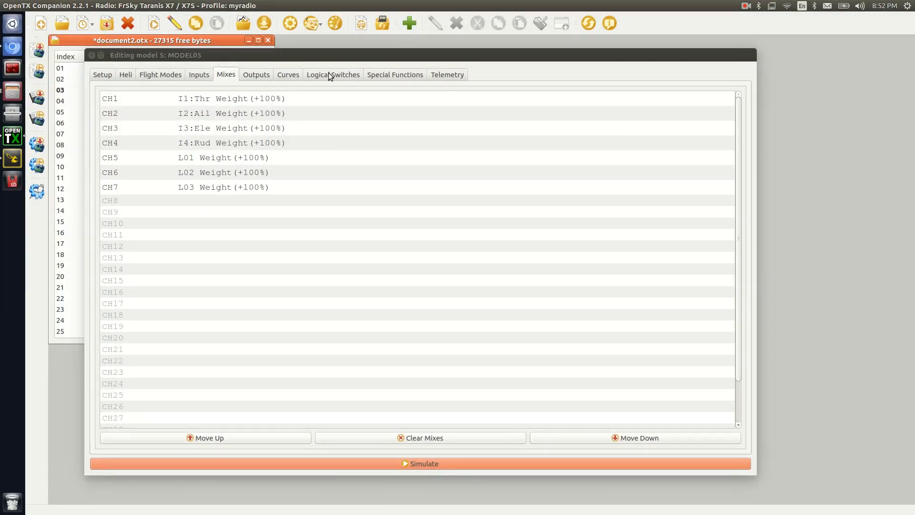
Step: Show MODEL05's logical switches L01–L03 (AND of SA position with SH↓) again
left_click(333, 75)
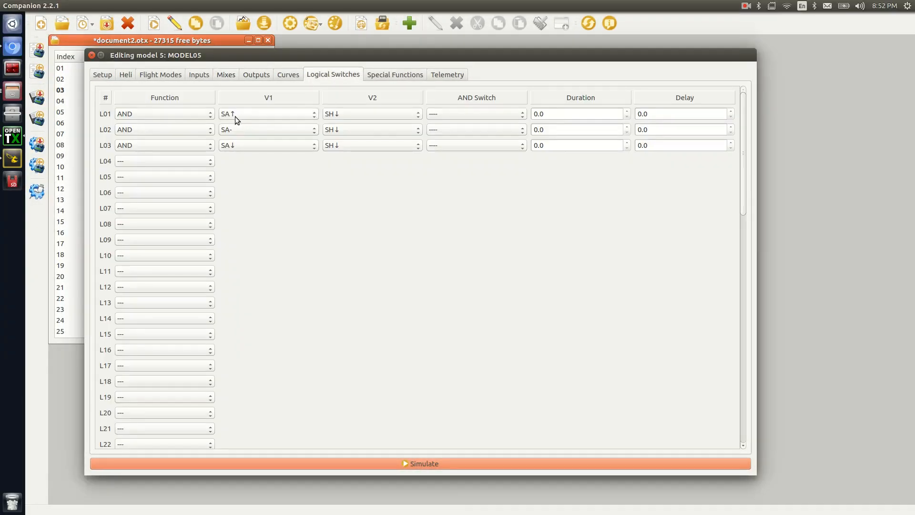
mouse_move(116, 120)
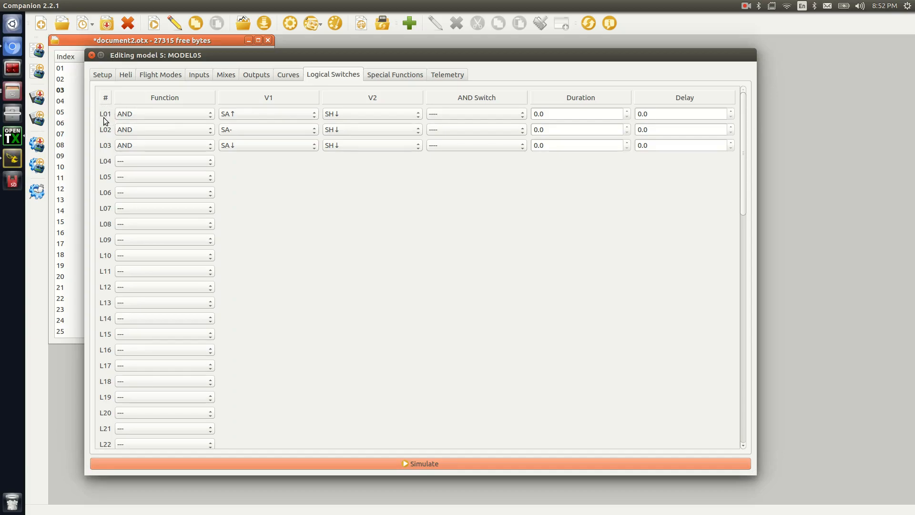
mouse_move(106, 116)
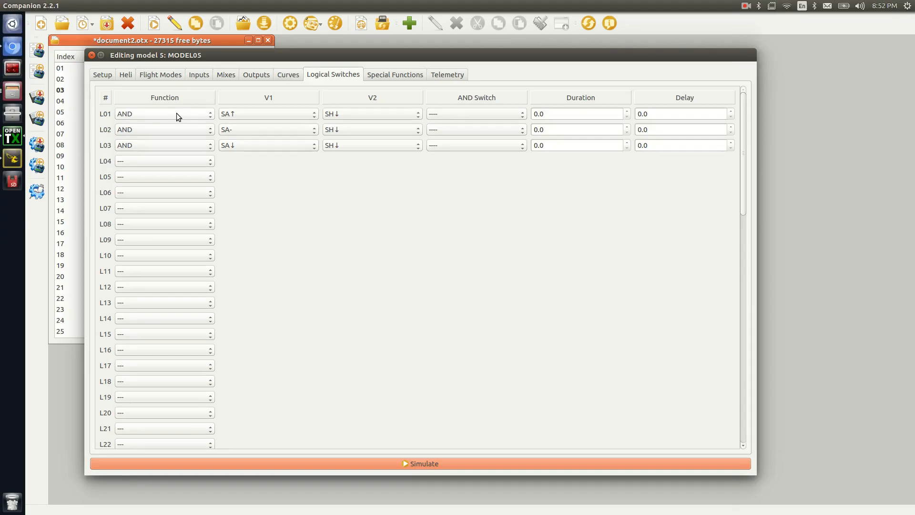
mouse_move(239, 113)
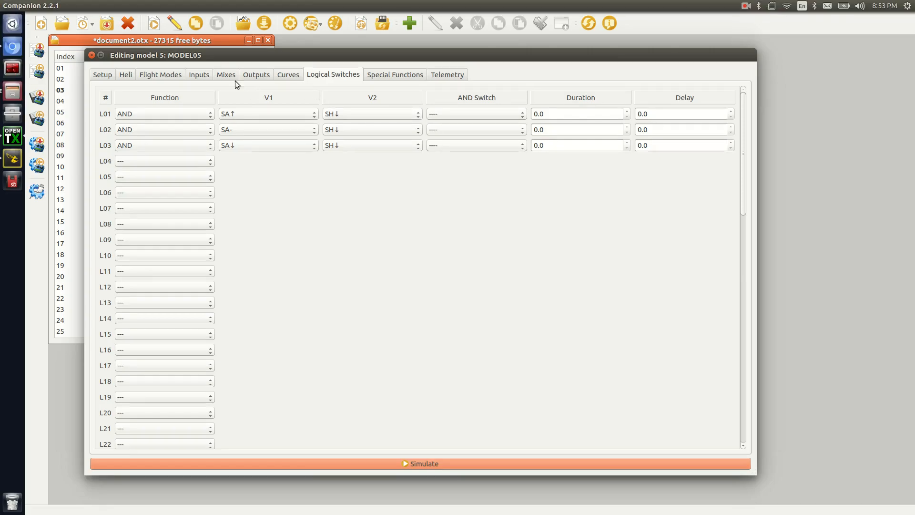
Step: Show MODEL05's mixes with CH5–CH7 driven by L01–L03 at 100% weight
left_click(225, 75)
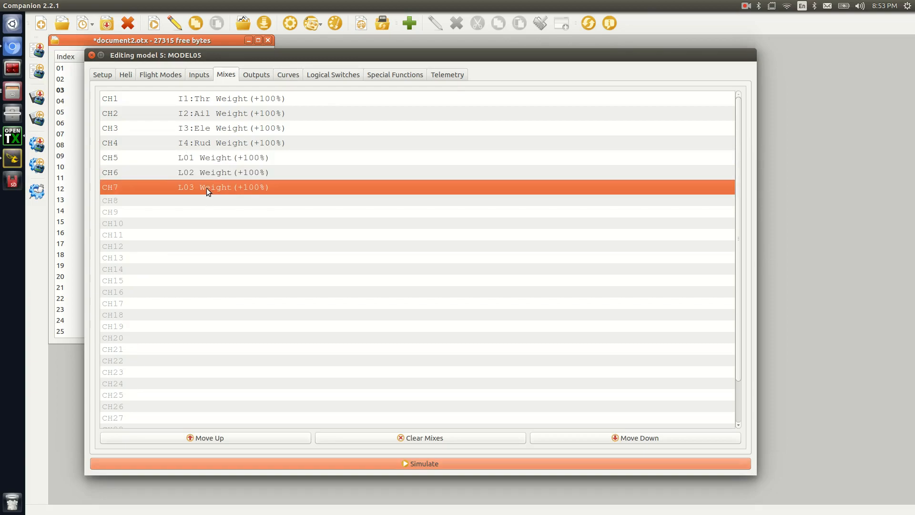
mouse_move(133, 187)
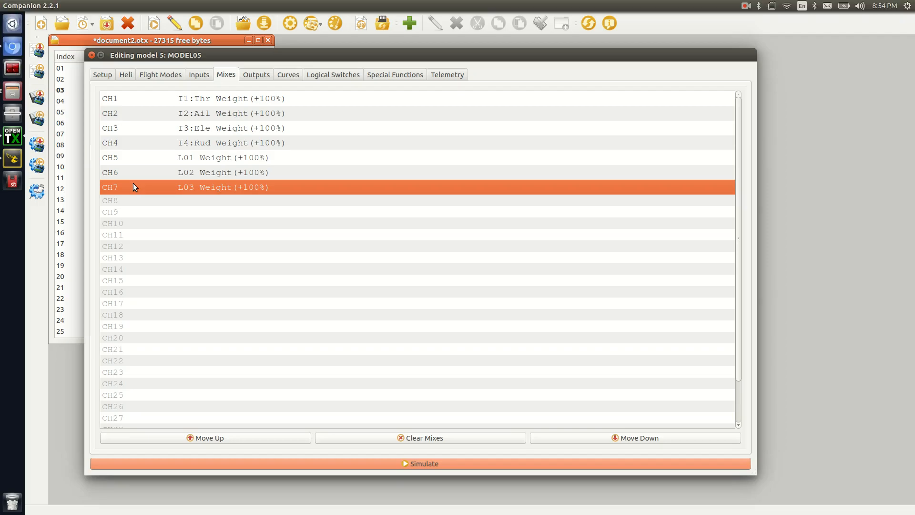
mouse_move(95, 62)
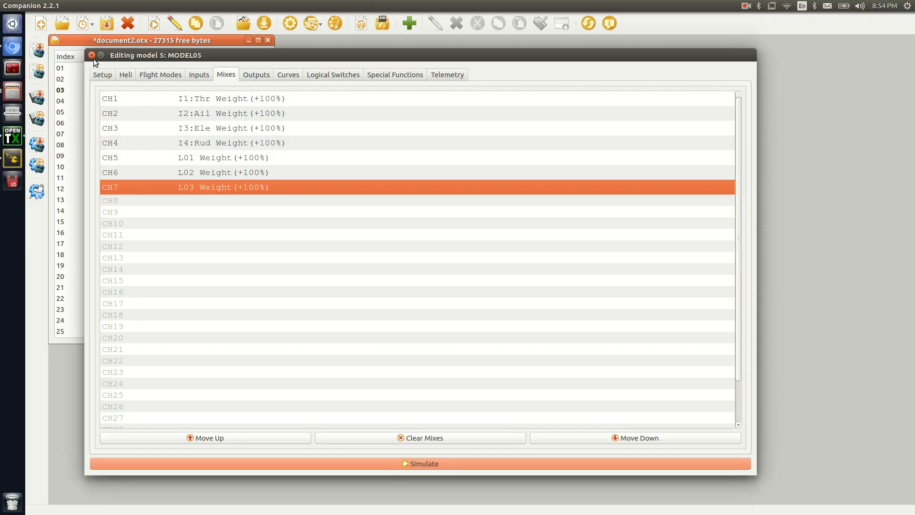
Step: Close MODEL05, open the Shrimp model and show its logical switches L02–L04 with SH↓
left_click(91, 55)
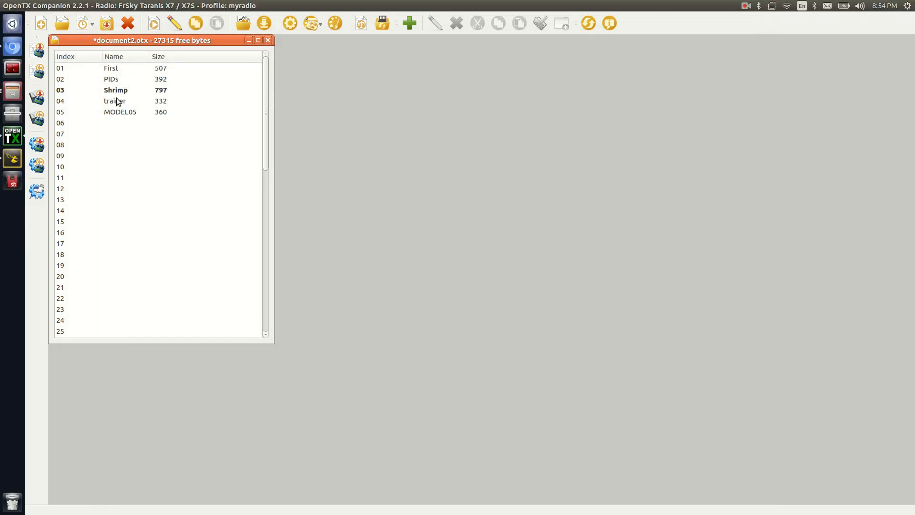
mouse_move(120, 94)
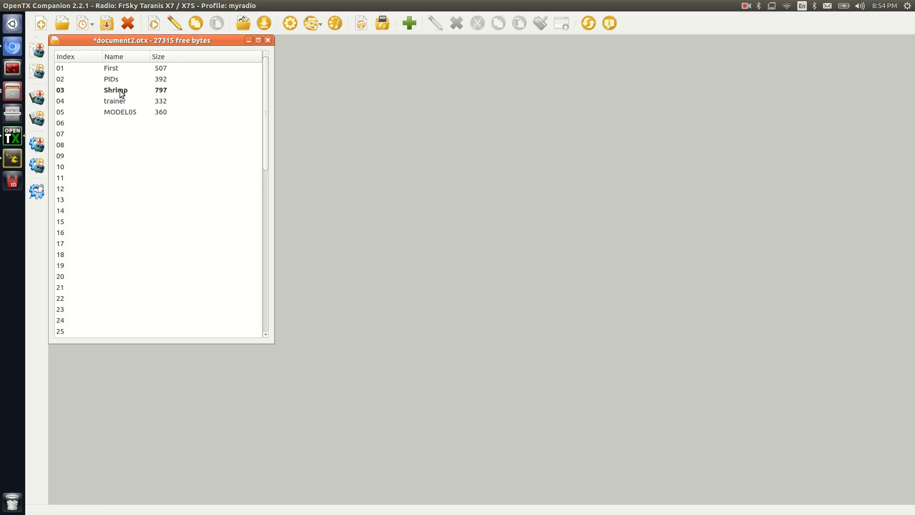
double_click(115, 89)
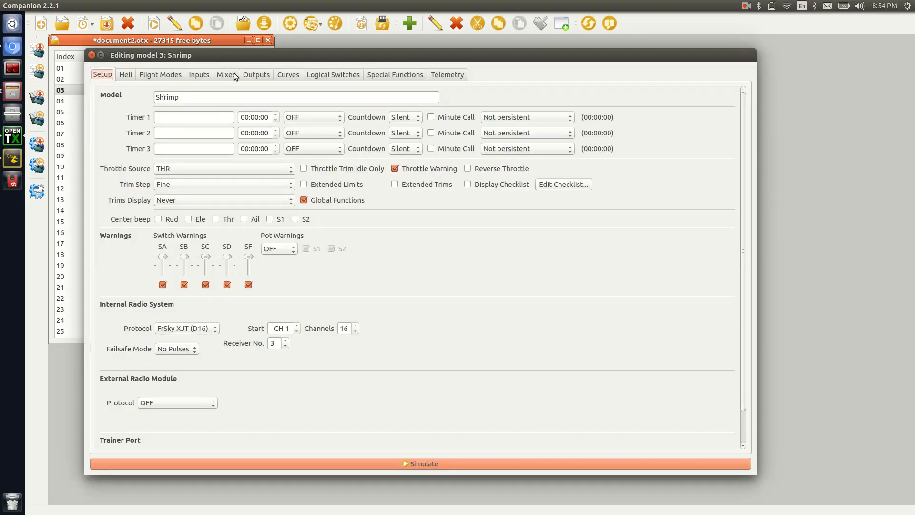
mouse_move(305, 76)
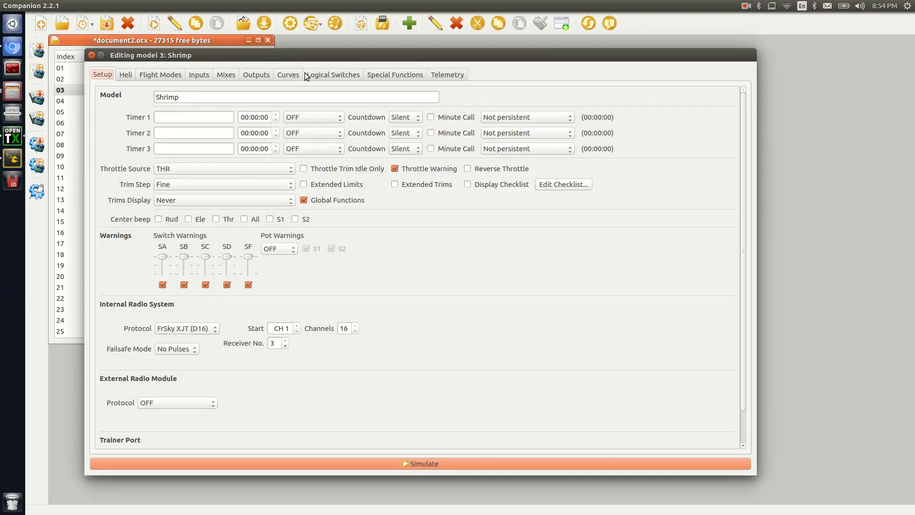
left_click(333, 74)
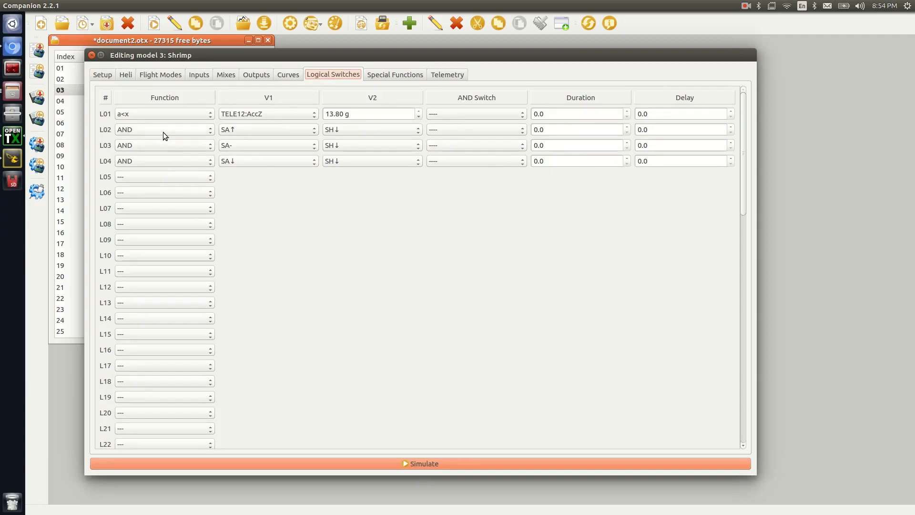
mouse_move(171, 142)
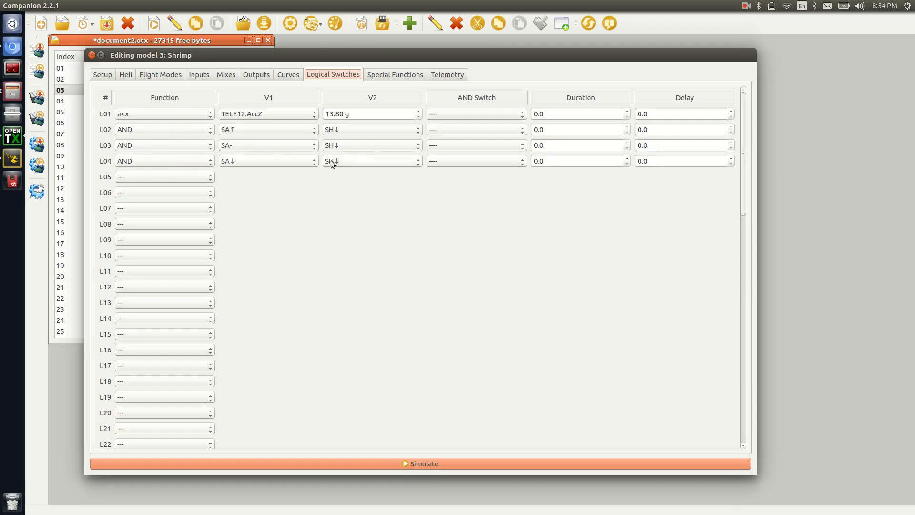
Step: Show Shrimp's mixes with channels CH11–CH13 driven by L02–L04 at 100% weight
left_click(225, 74)
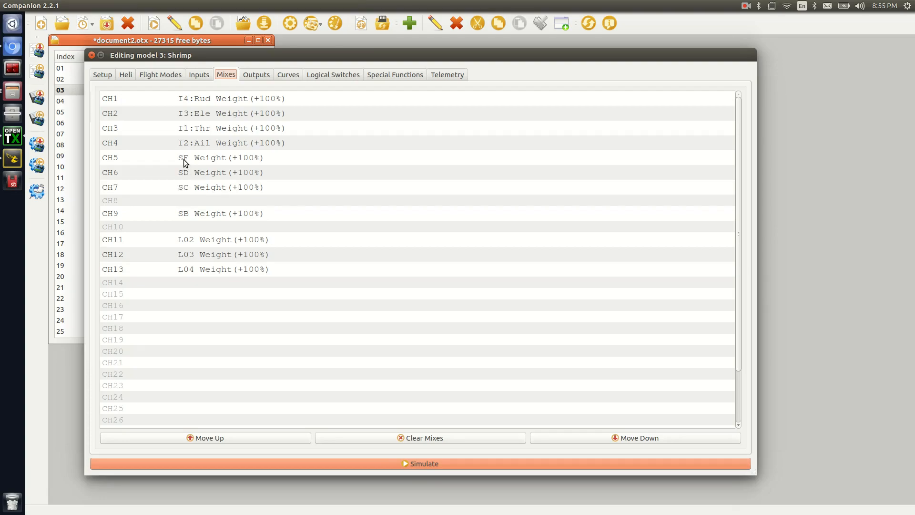
mouse_move(206, 189)
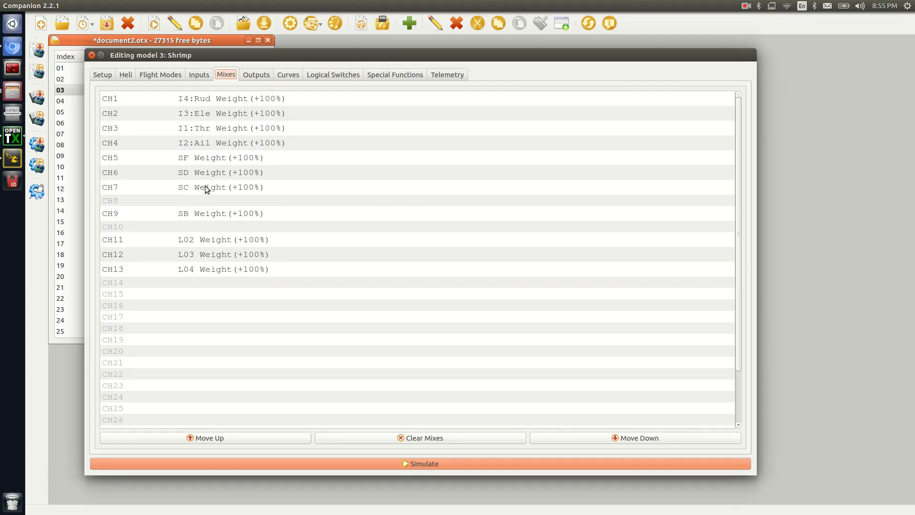
mouse_move(227, 201)
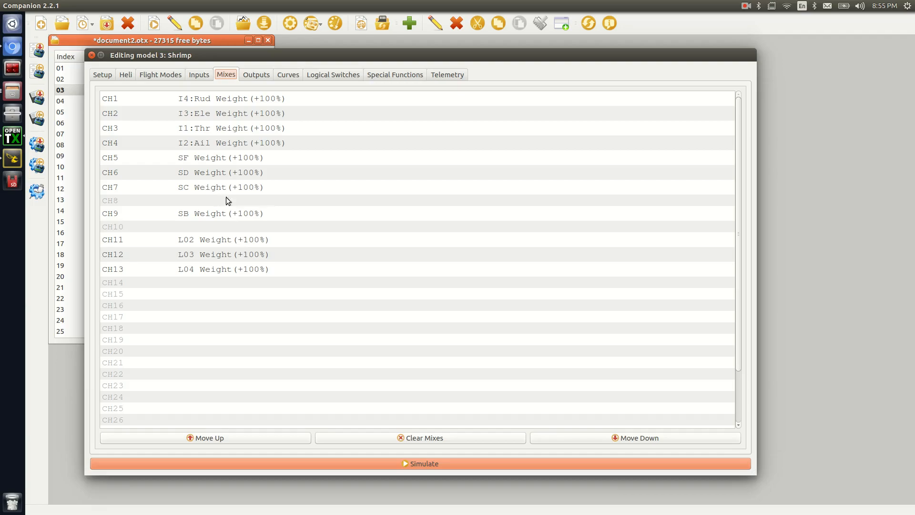
mouse_move(123, 204)
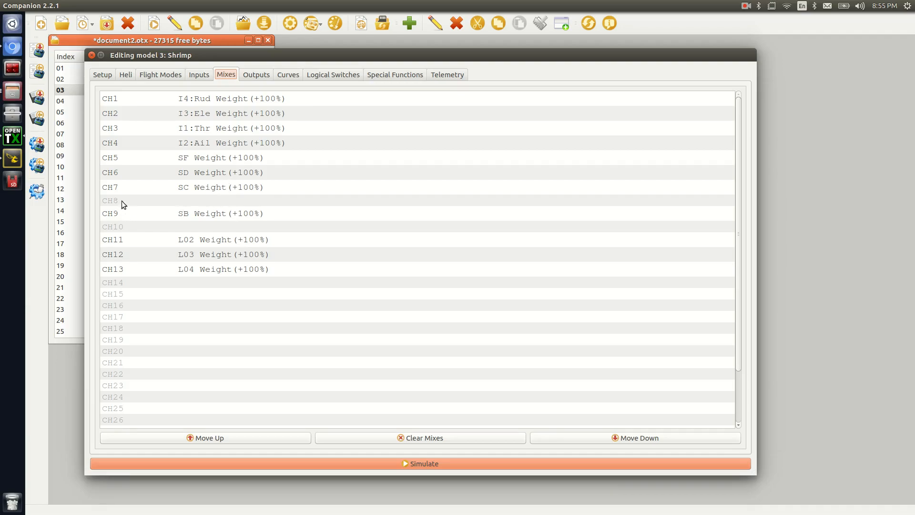
mouse_move(171, 236)
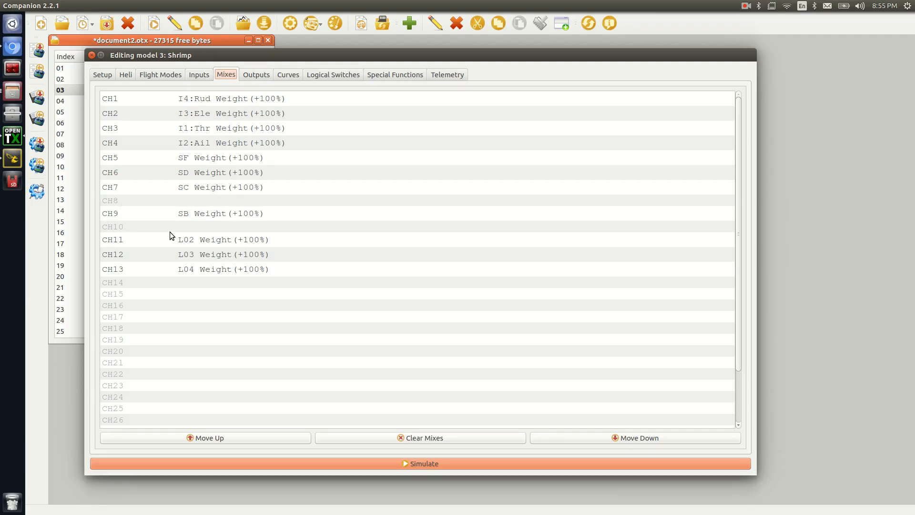
mouse_move(218, 202)
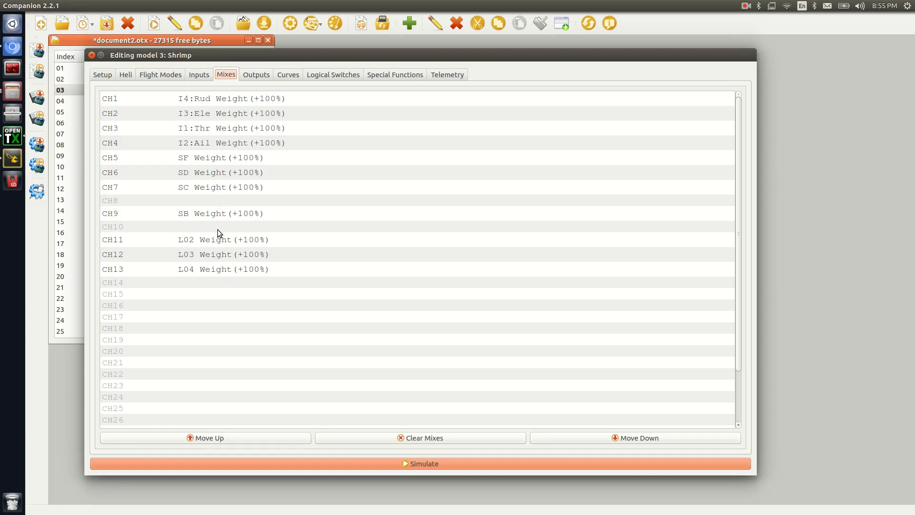
mouse_move(206, 253)
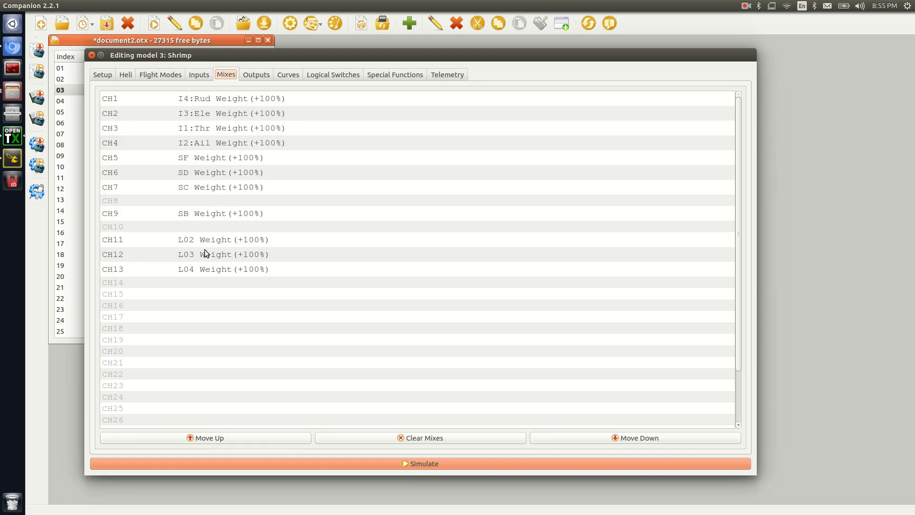
mouse_move(205, 278)
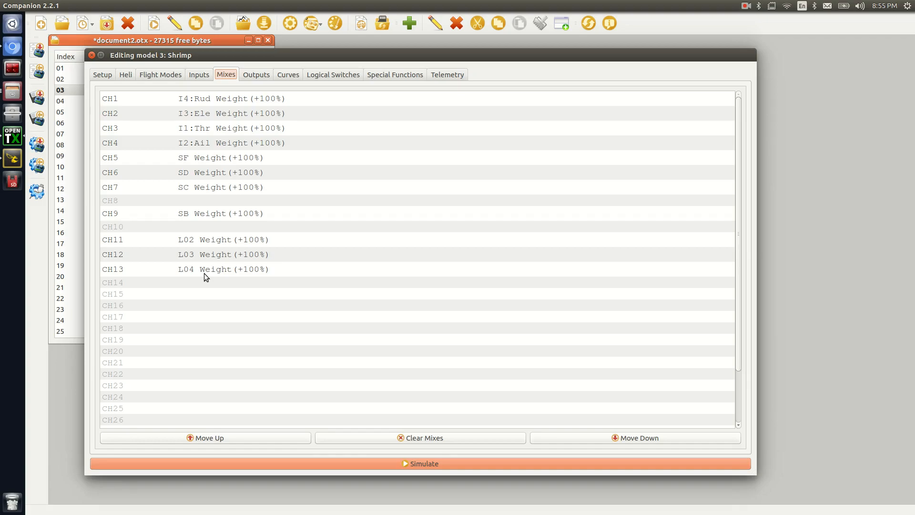
mouse_move(267, 66)
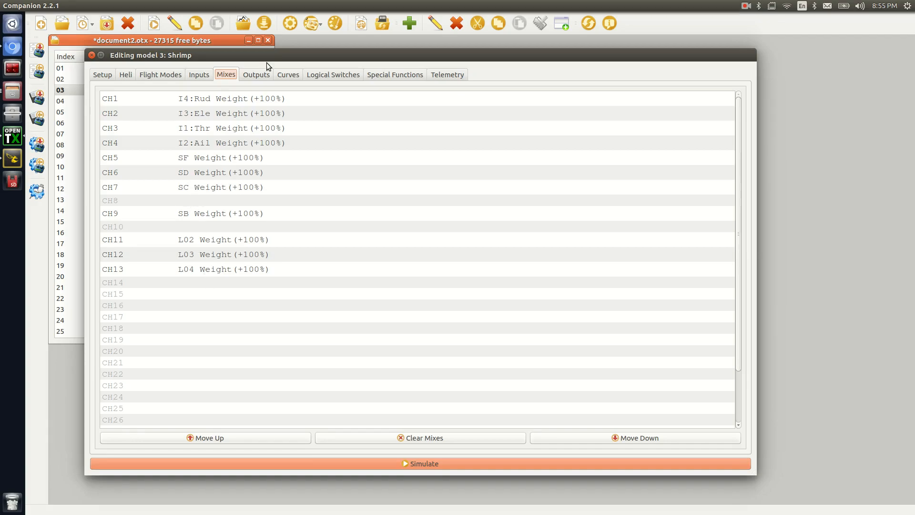
mouse_move(11, 158)
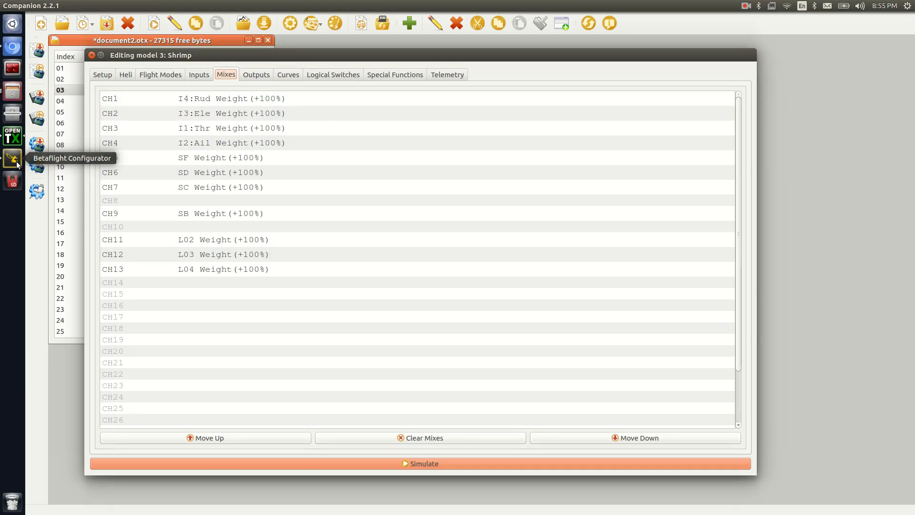
Step: Switch to Betaflight Configurator and scroll the Modes tab to the camera button modes
left_click(12, 158)
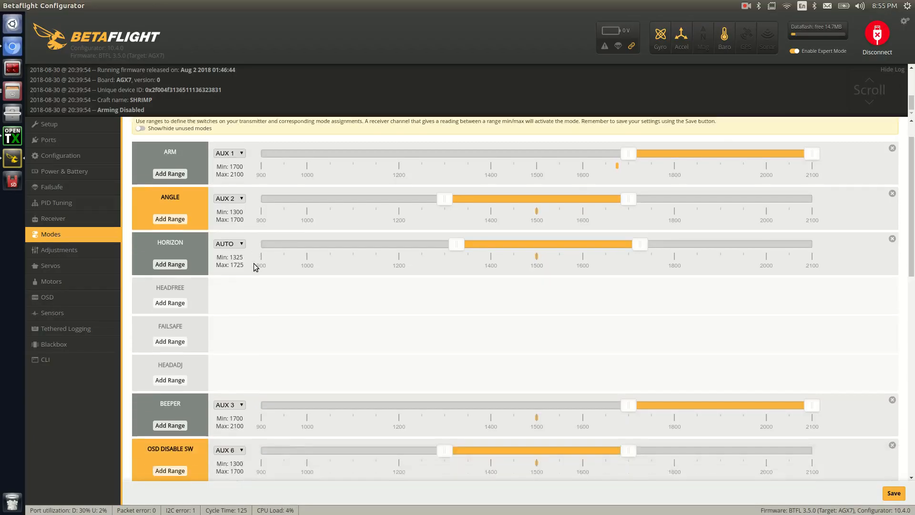
scroll("down", 3)
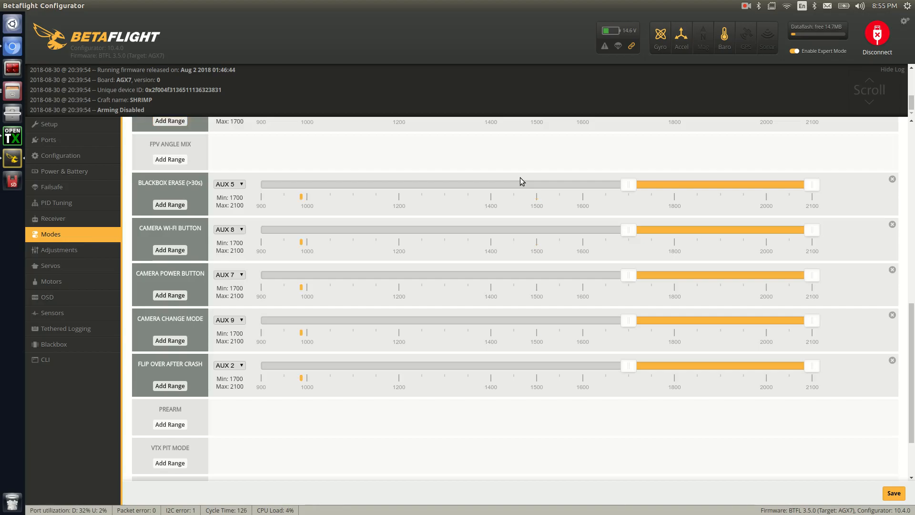
mouse_move(494, 198)
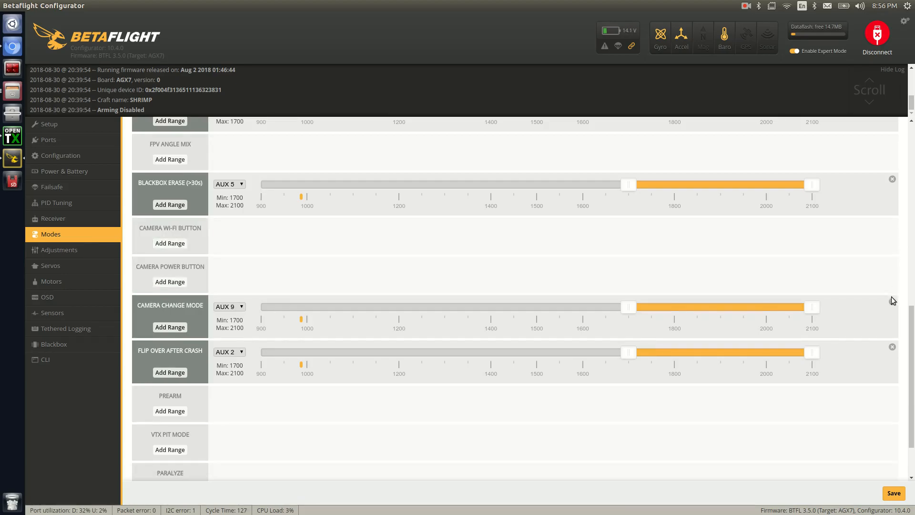
Step: Remove the existing Camera Change Mode range from the Modes list
left_click(891, 306)
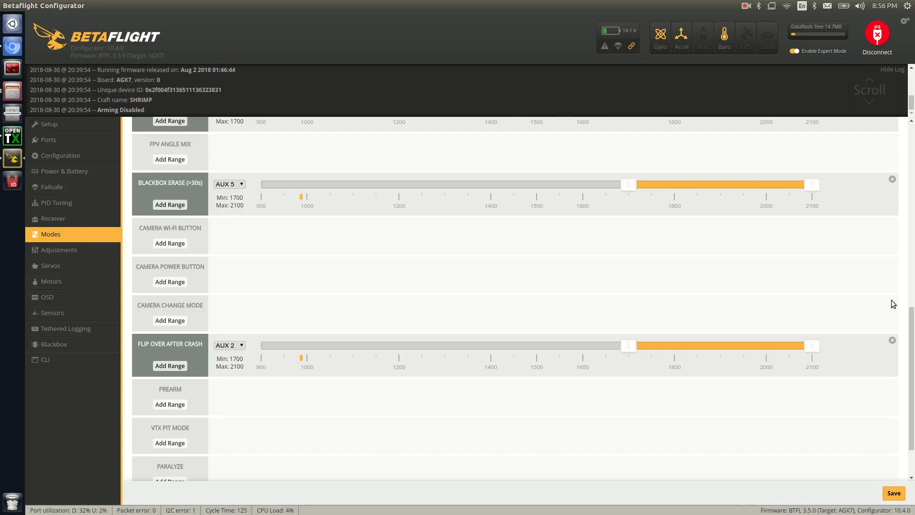
mouse_move(280, 301)
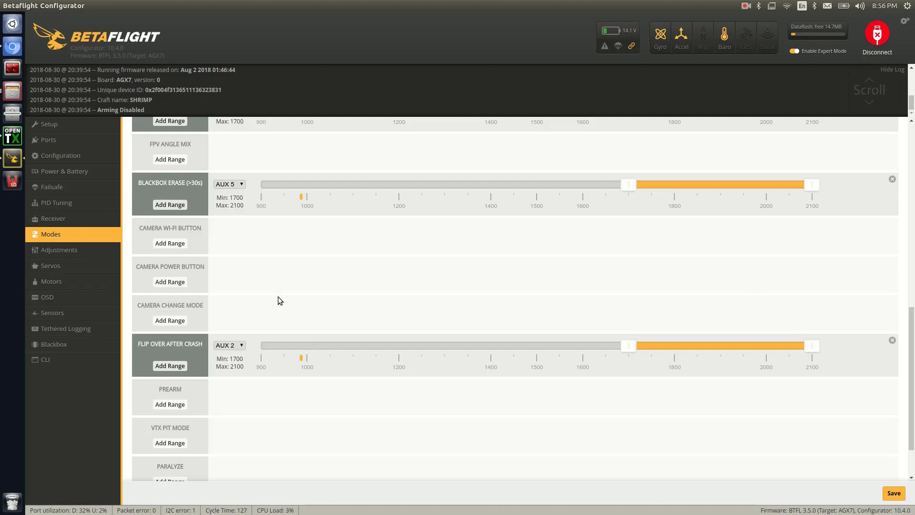
mouse_move(170, 282)
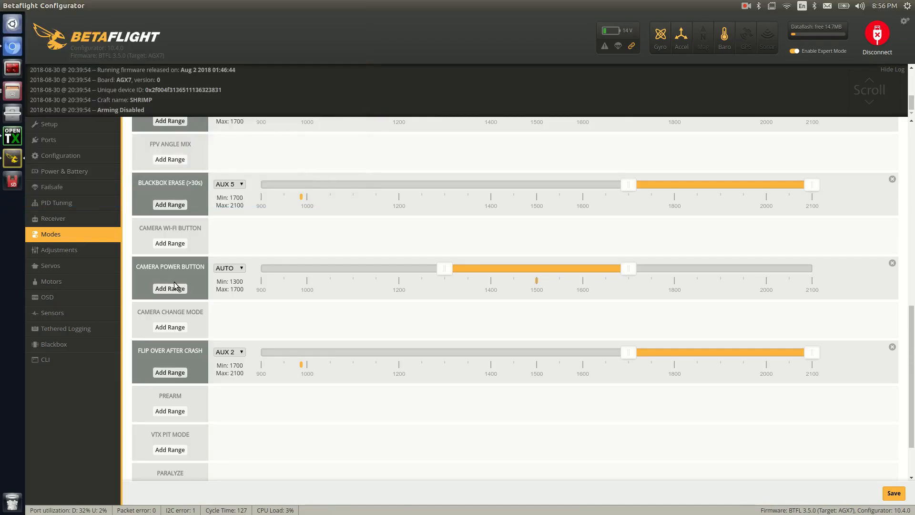
Step: Assign the Camera Power Button range to channel AUX 7
left_click(229, 267)
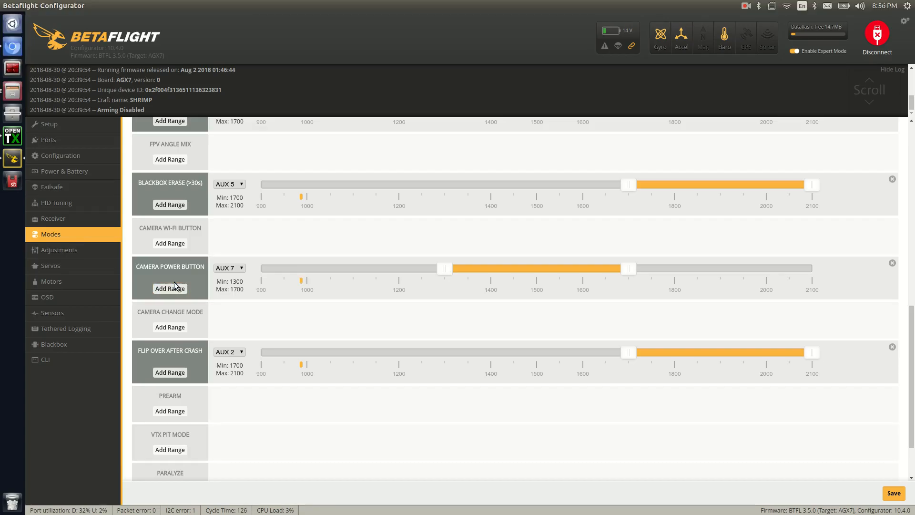
mouse_move(554, 267)
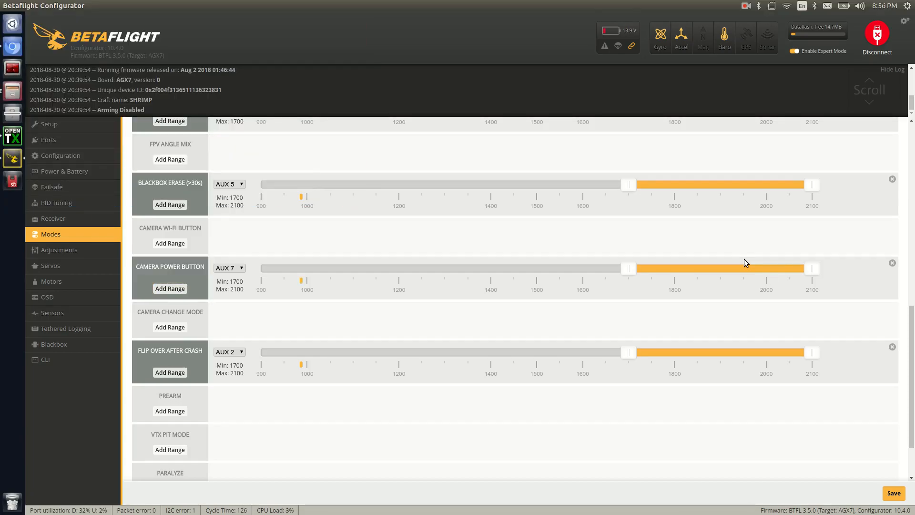
mouse_move(299, 271)
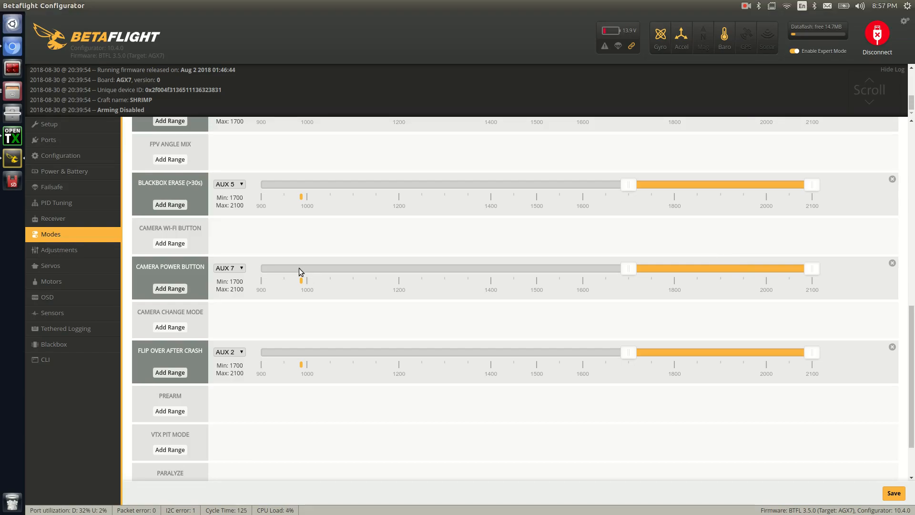
mouse_move(244, 283)
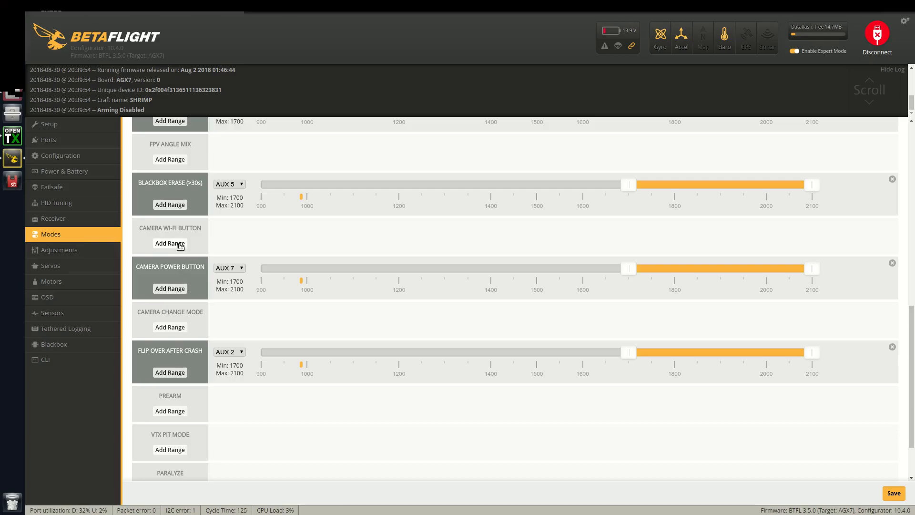
Step: Add a Camera Wi-Fi Button range on AUX 8 (1700–2100) and a new Camera Change Mode range
left_click(170, 243)
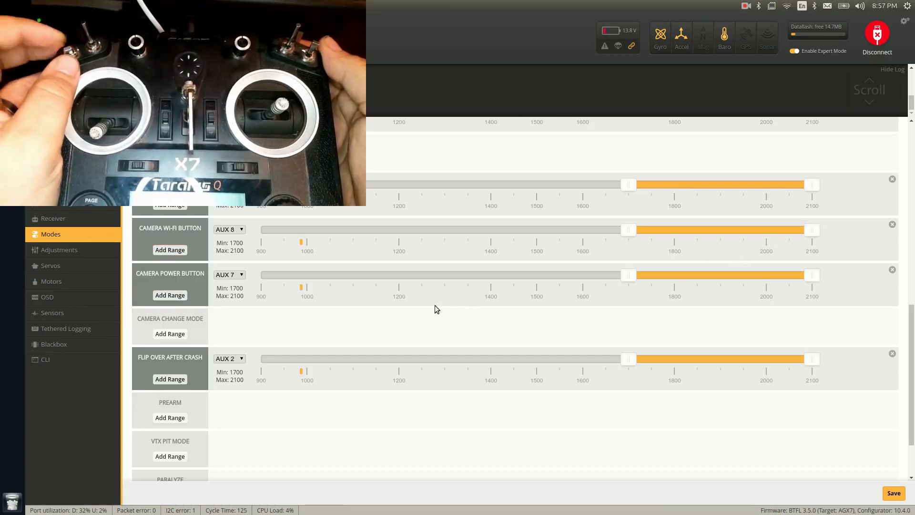
left_click(169, 334)
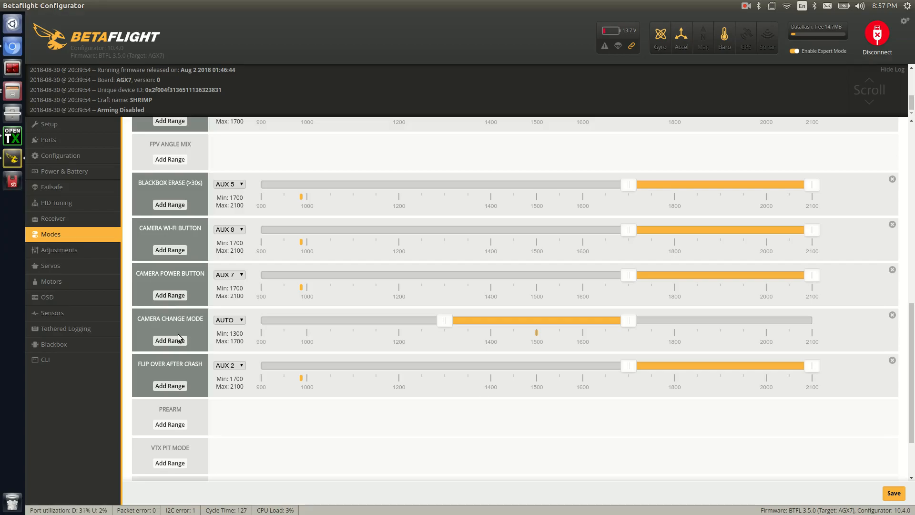
Step: Set Camera Change Mode to AUX 9 at 1700–2100 and save the modes to the flight controller
left_click(228, 319)
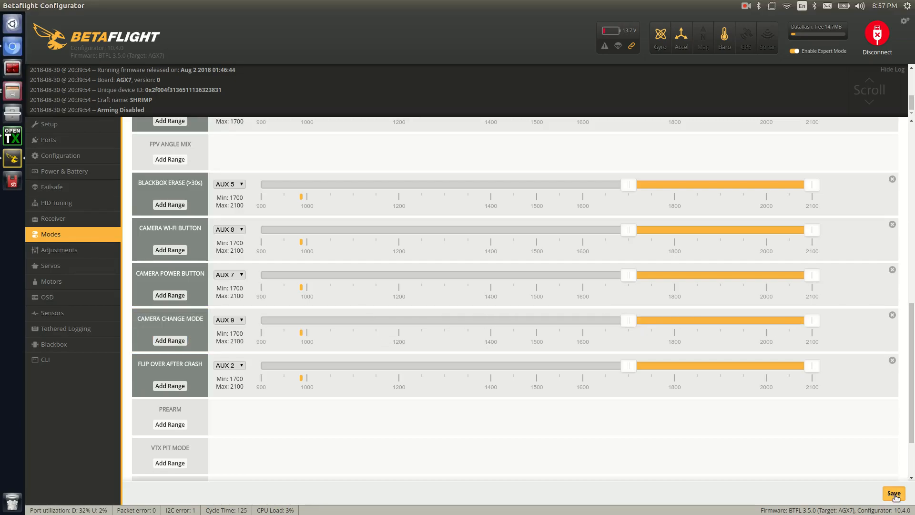
left_click(892, 493)
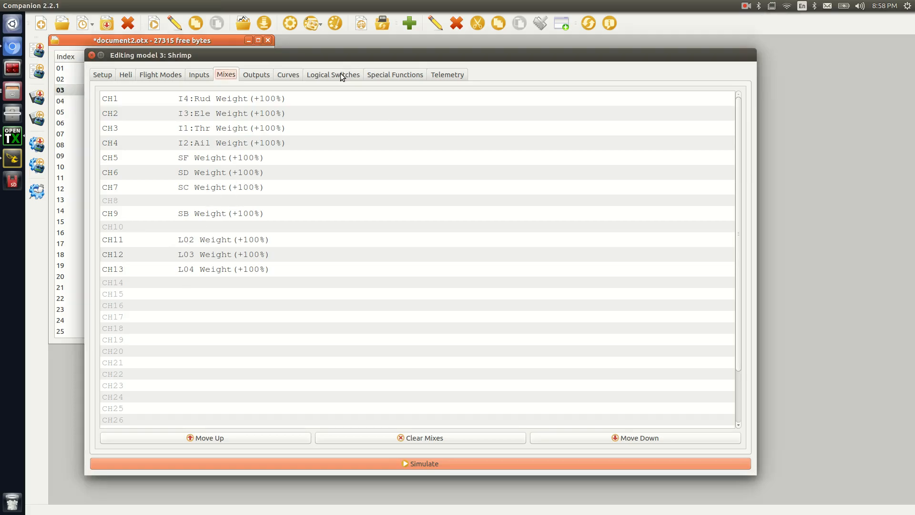
Step: Show Shrimp's logical switches L02–L04 combining SA positions with SH↓
left_click(332, 74)
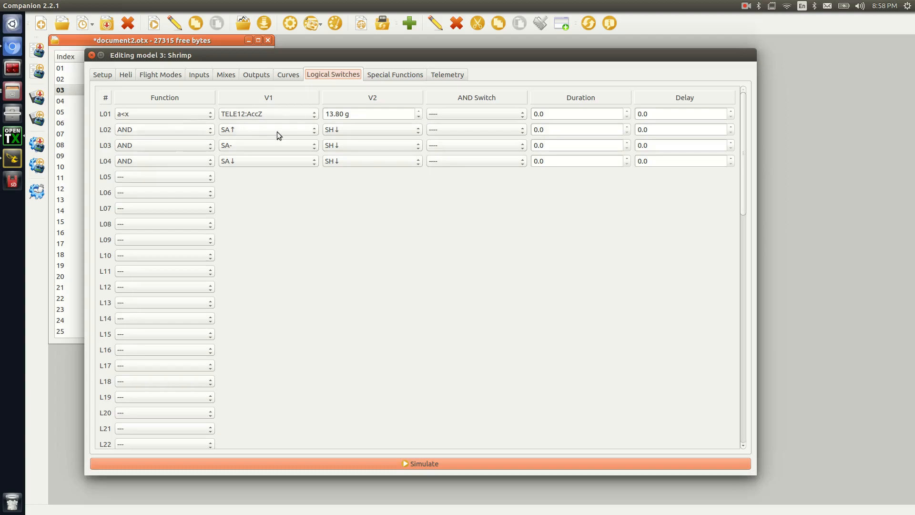
mouse_move(260, 136)
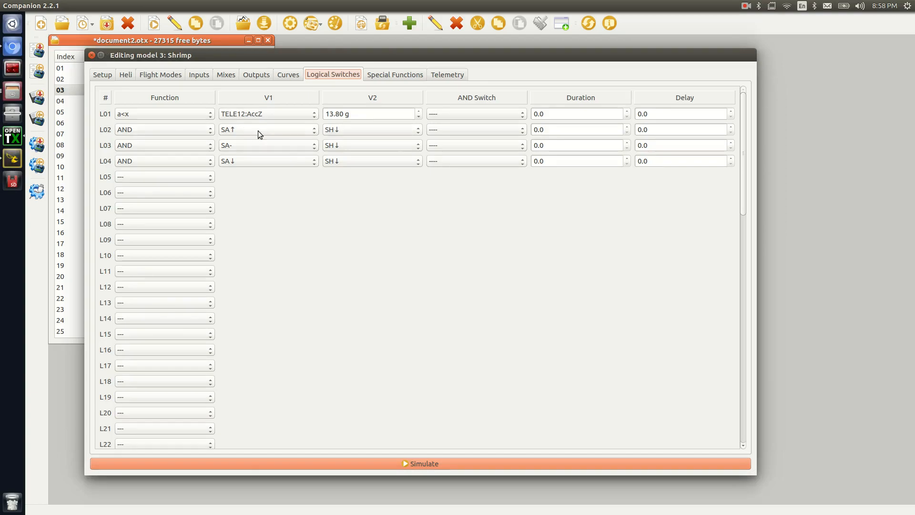
mouse_move(154, 131)
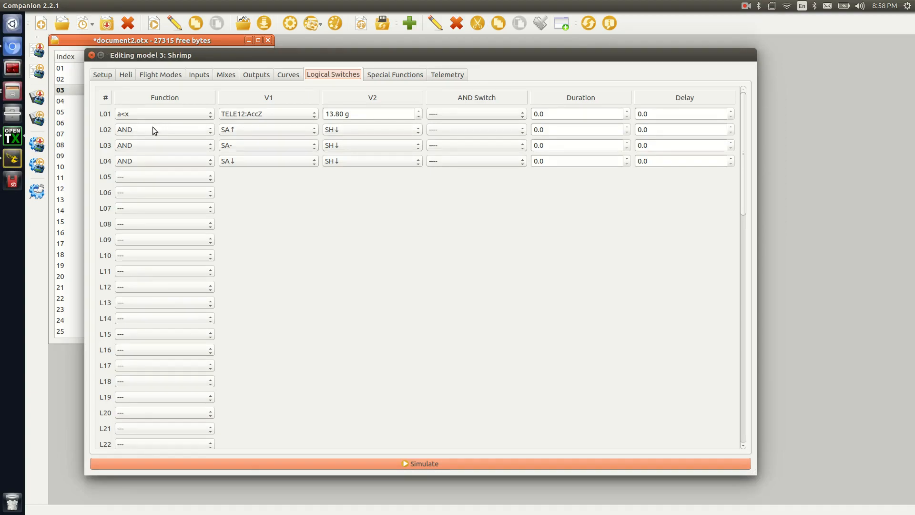